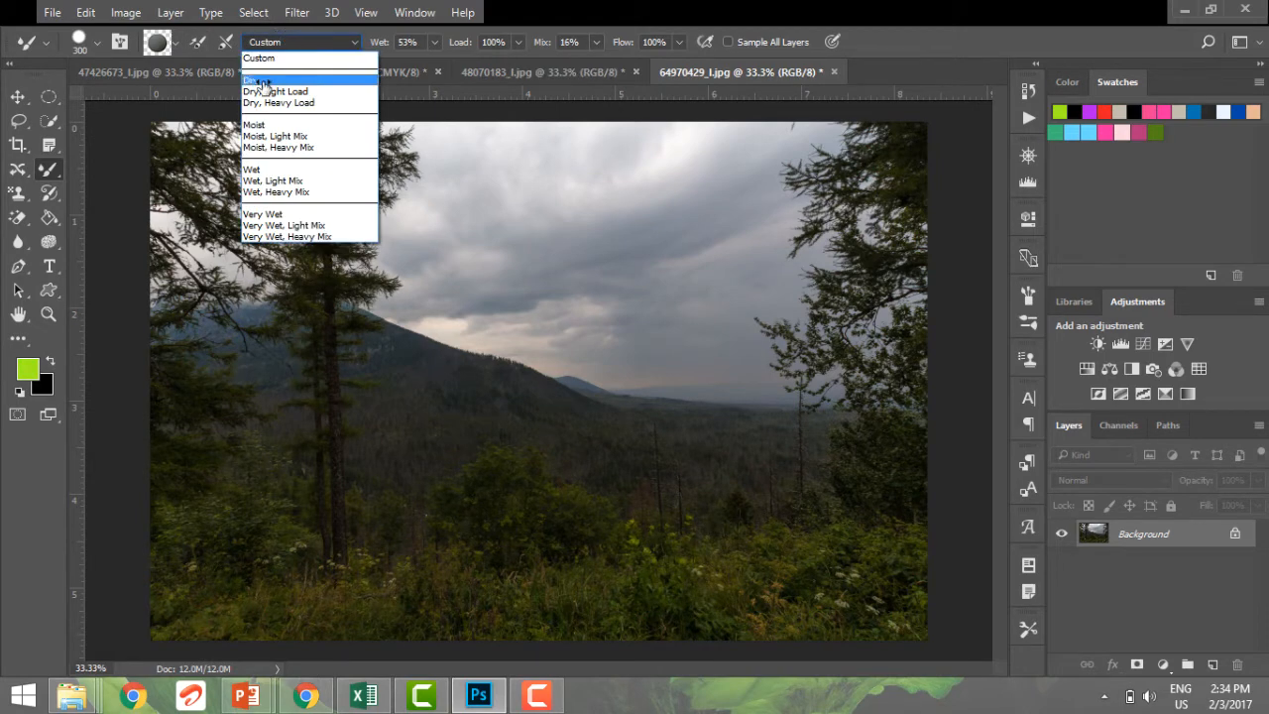
pyautogui.moveTo(273, 171)
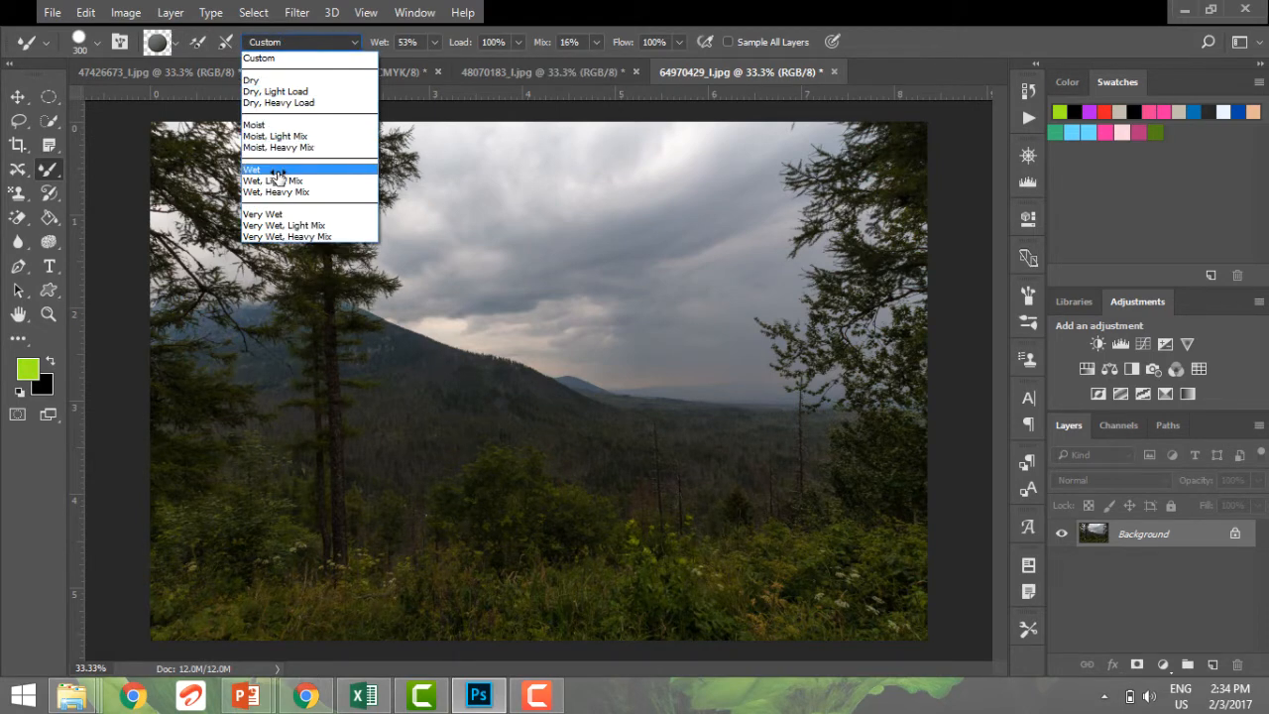
# Apply the Wet preset to the Mixer Brush with wetness, load and mix at 50%
pyautogui.click(253, 169)
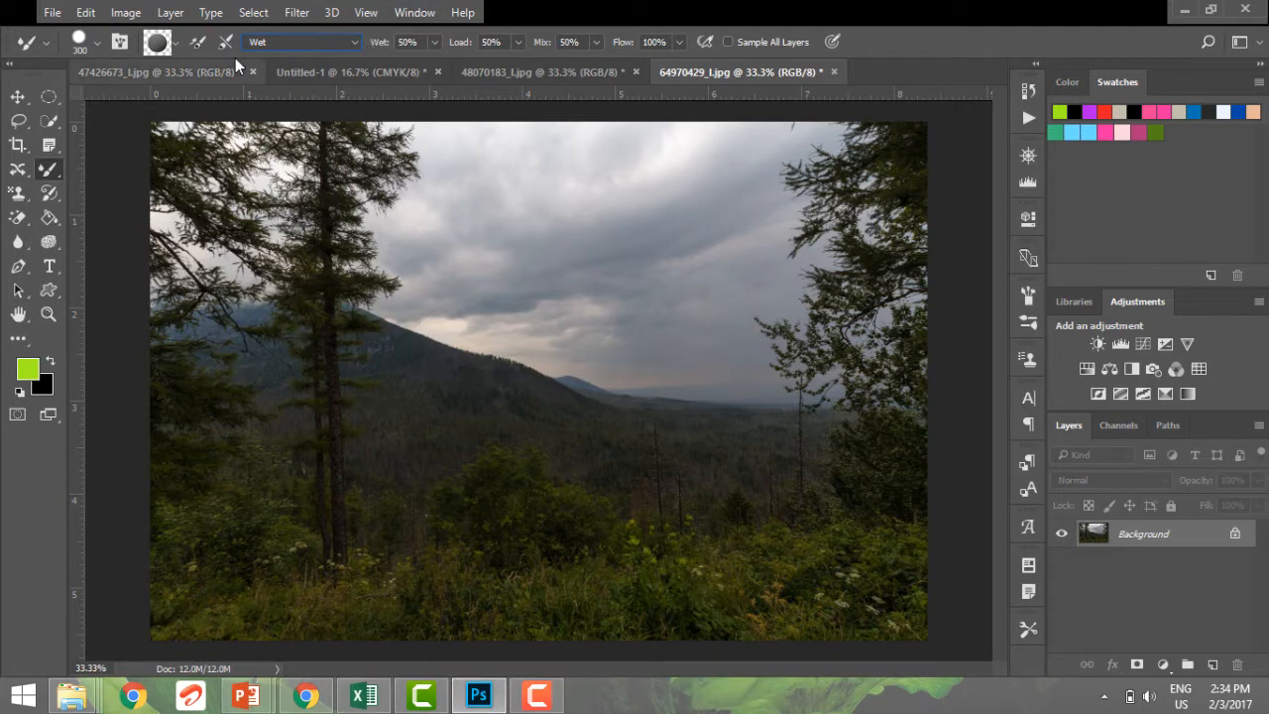
pyautogui.click(159, 41)
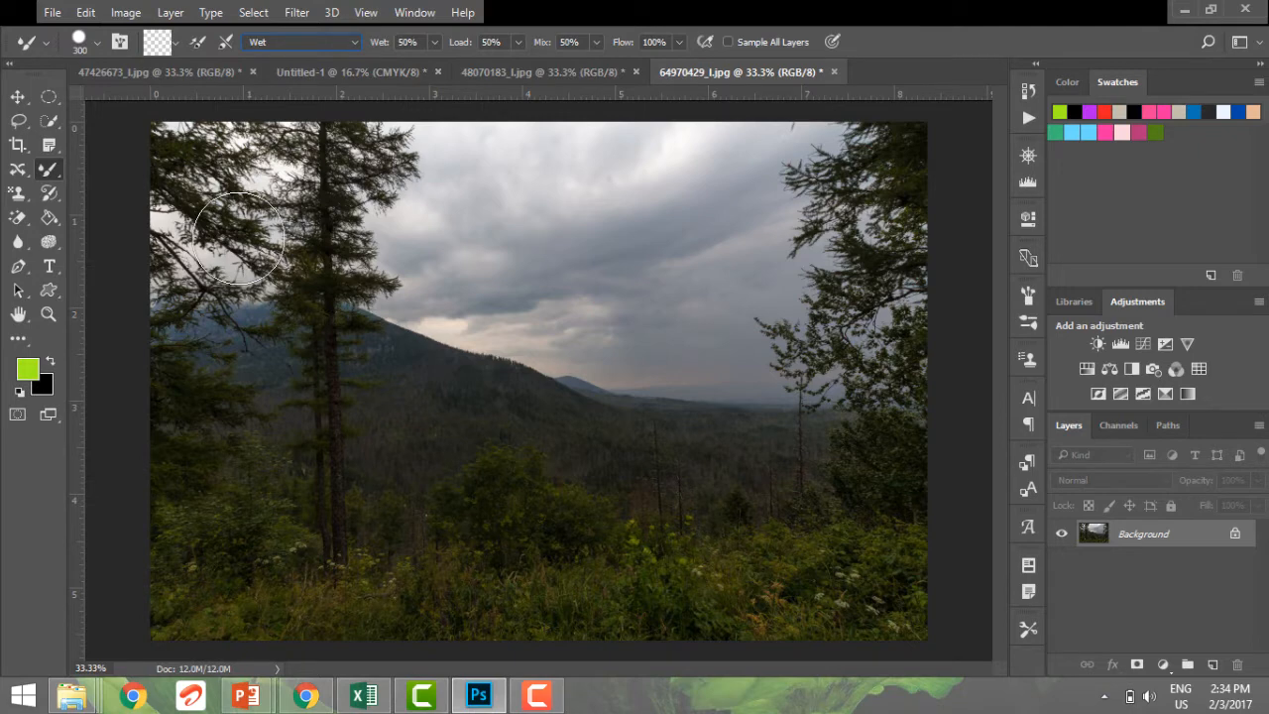
pyautogui.click(97, 42)
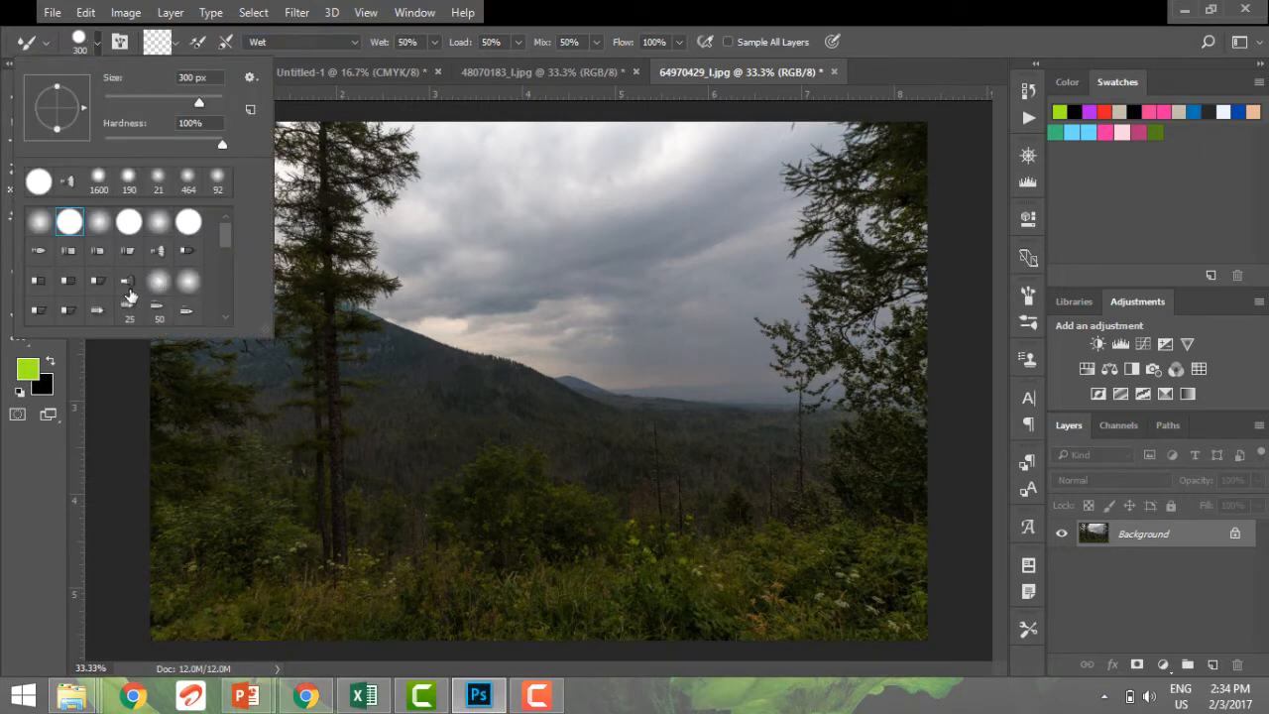
# Select the grass-blade brush tip at 134 px from the Brush Preset Picker
pyautogui.click(129, 280)
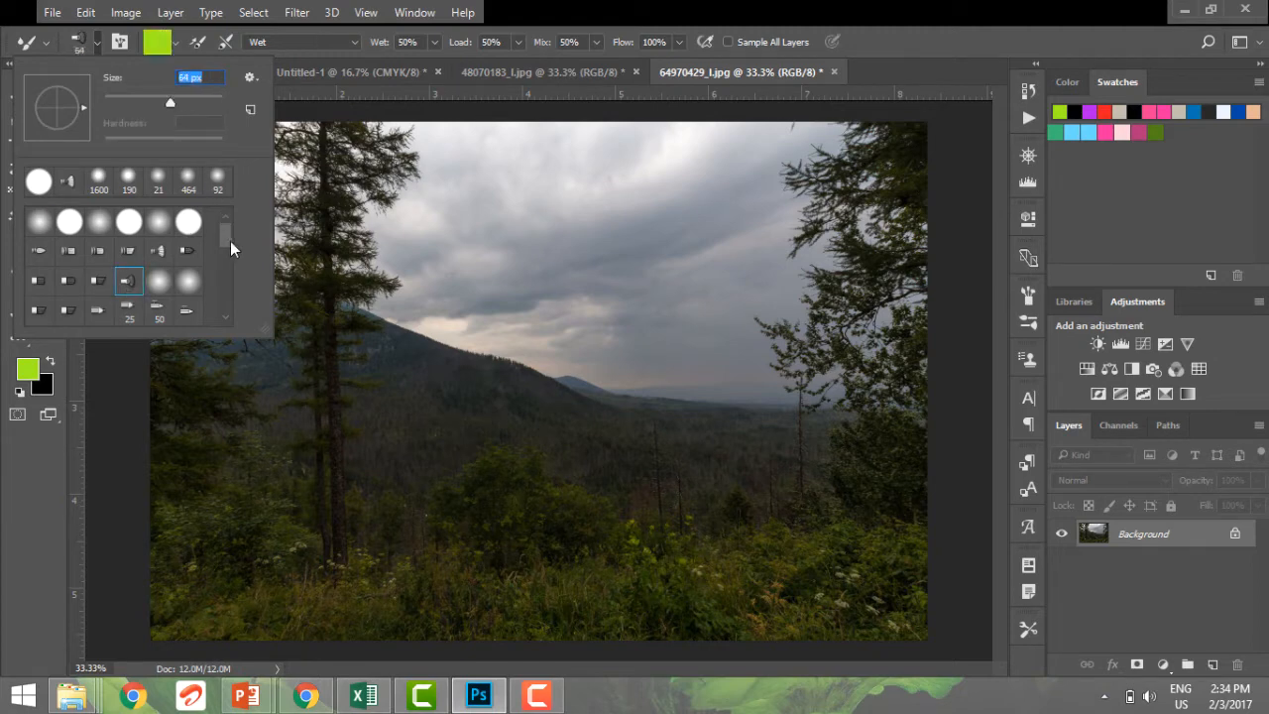
pyautogui.scroll(-3)
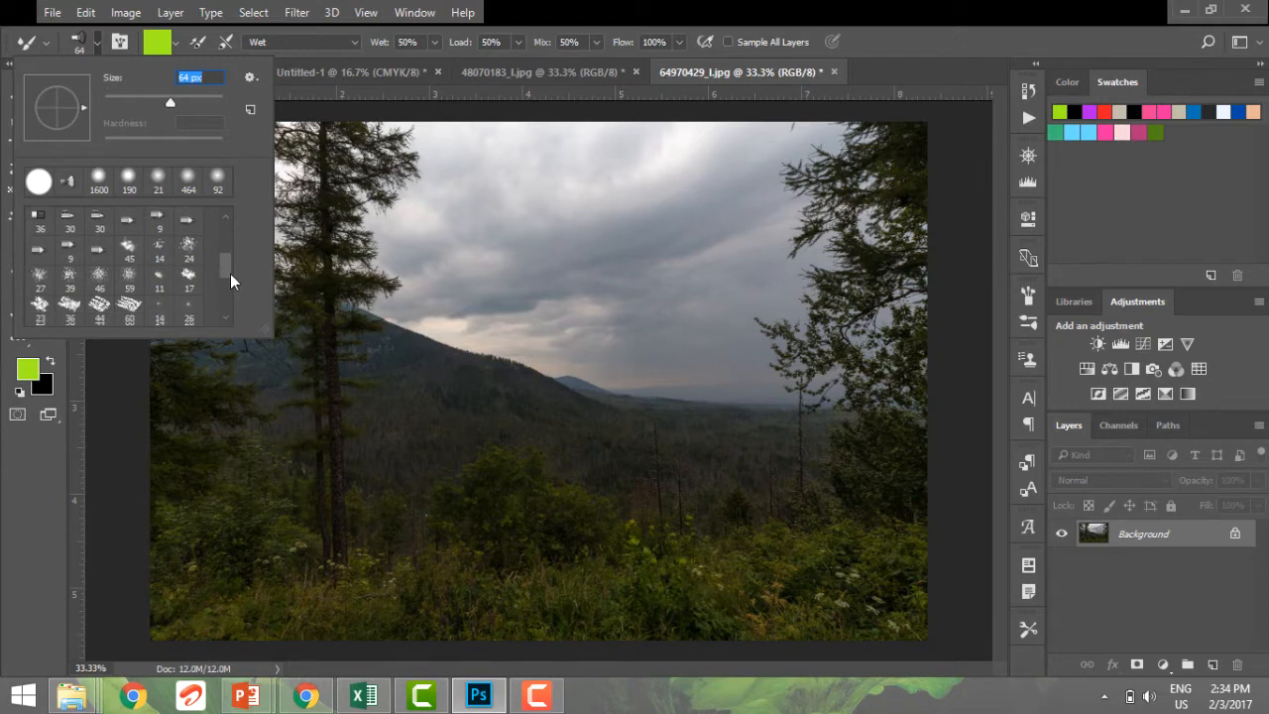
pyautogui.click(186, 282)
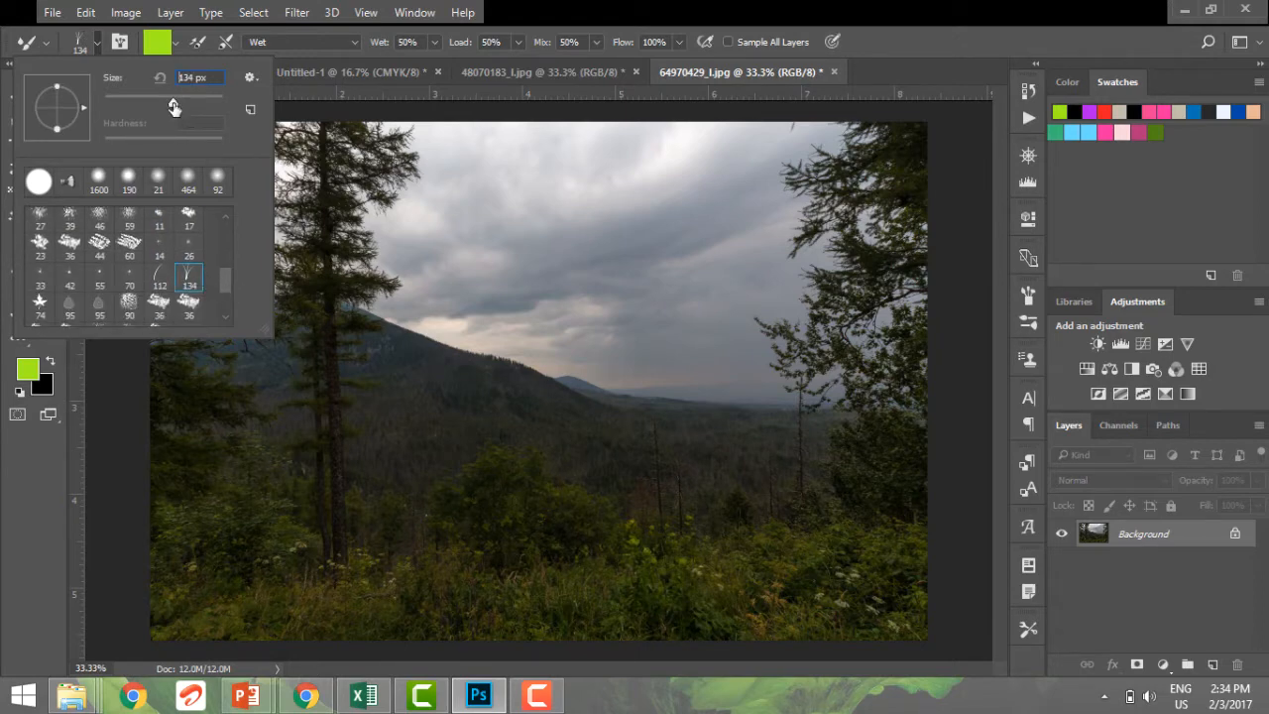
# Paint green grass blades across the lower-left foreground, then clean the brush
pyautogui.moveTo(159, 103); pyautogui.dragTo(183, 103)
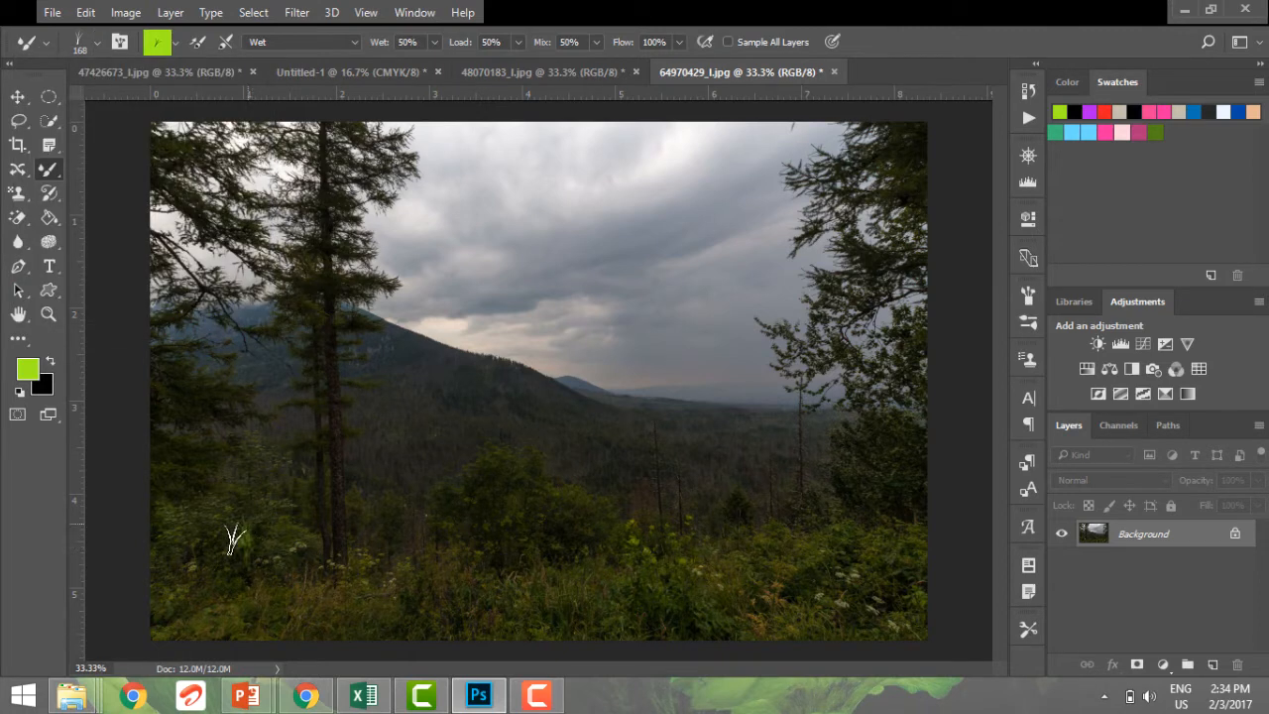
pyautogui.moveTo(234, 539); pyautogui.dragTo(179, 526)
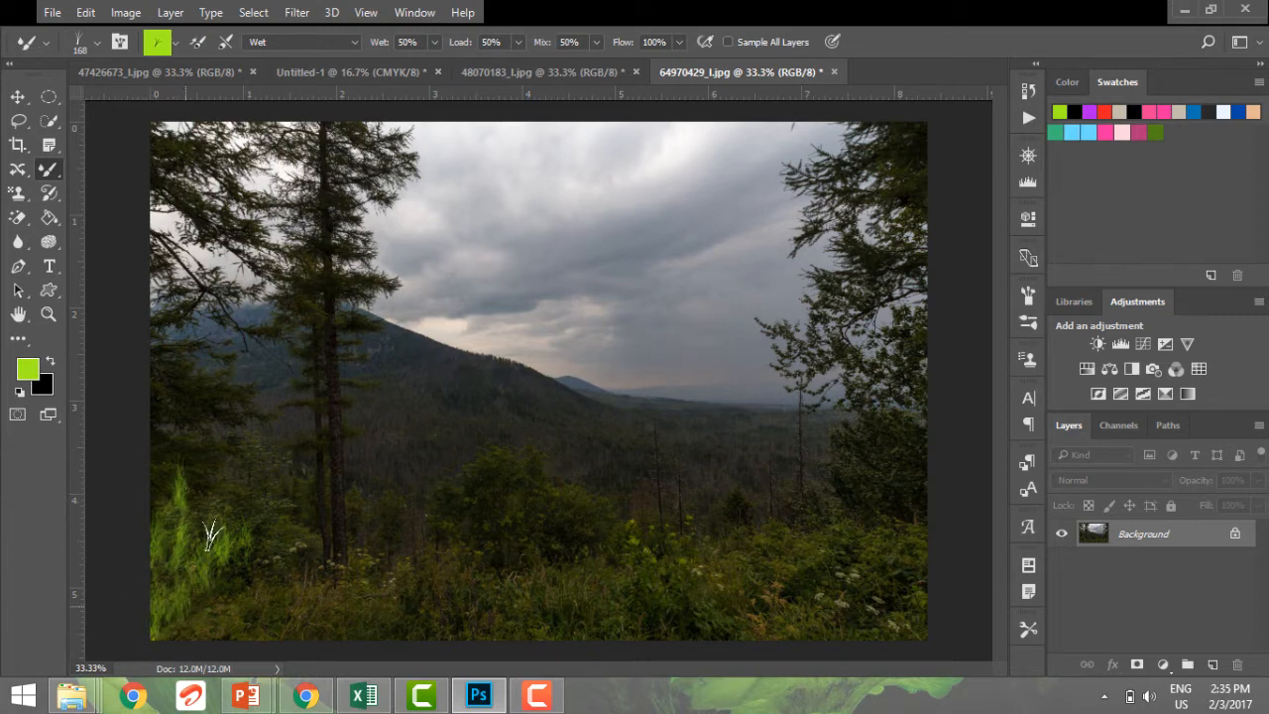
pyautogui.moveTo(214, 536); pyautogui.dragTo(214, 555)
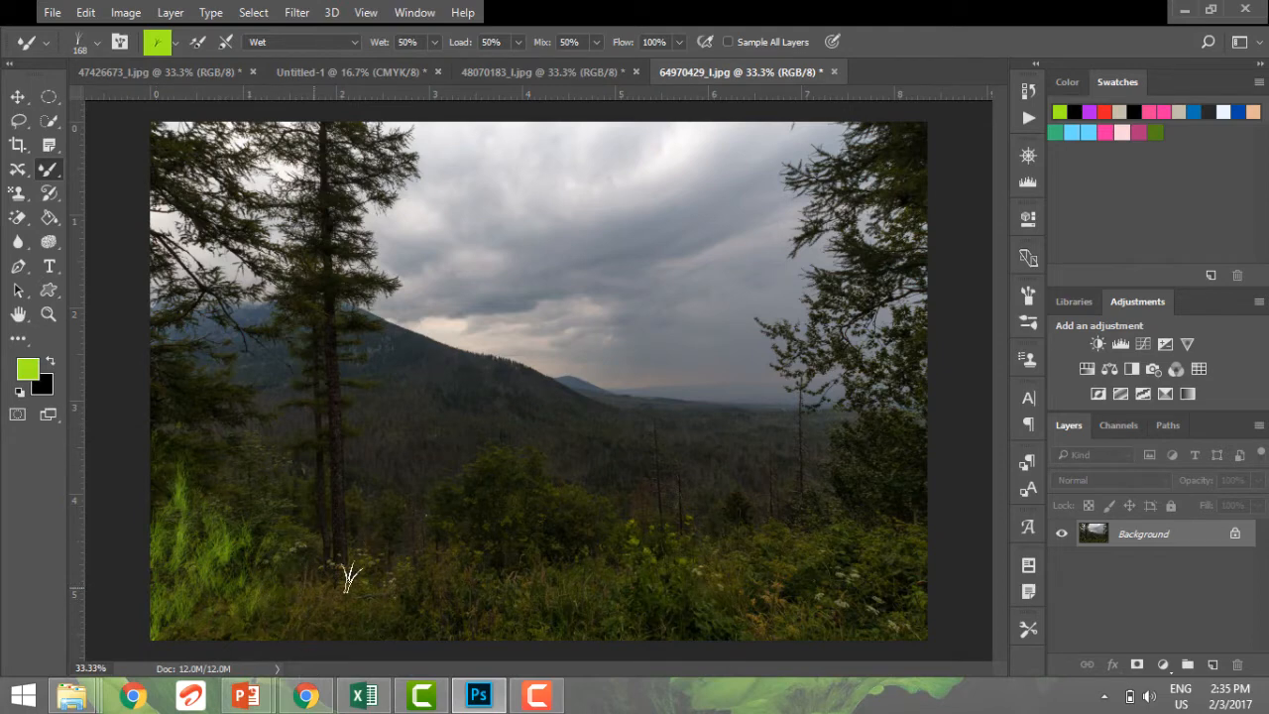
pyautogui.moveTo(189, 579)
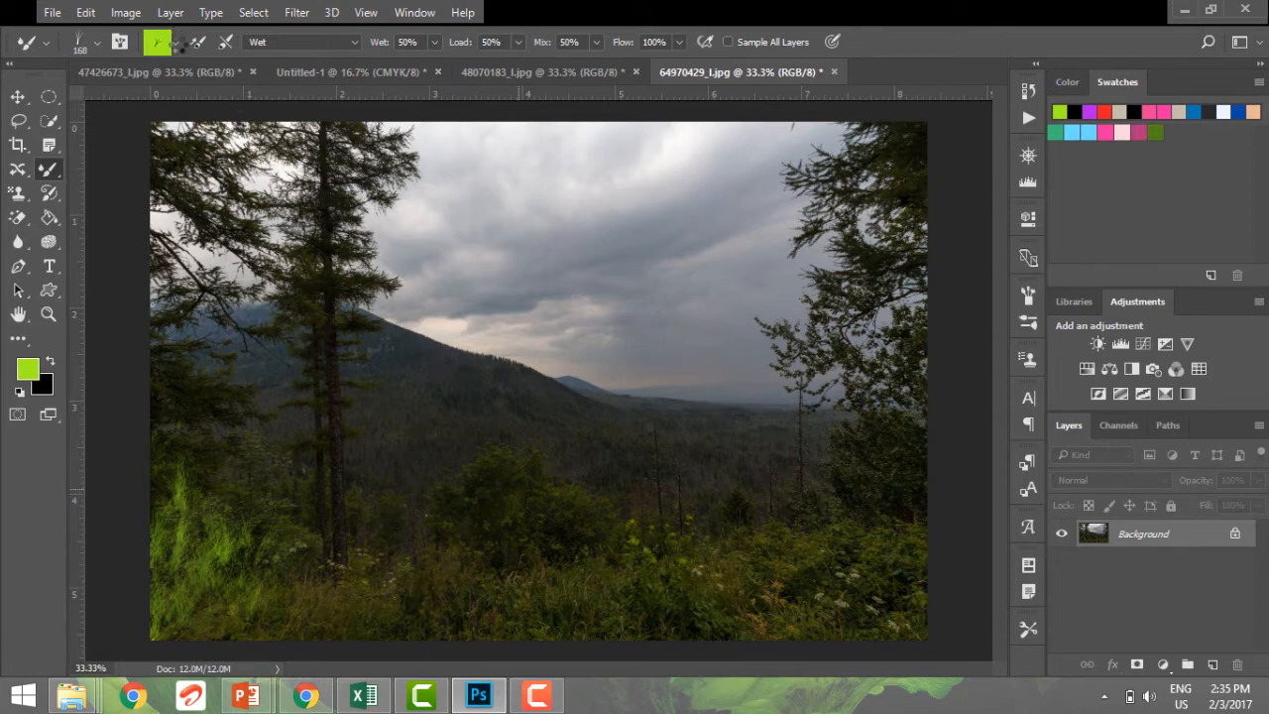
pyautogui.click(157, 42)
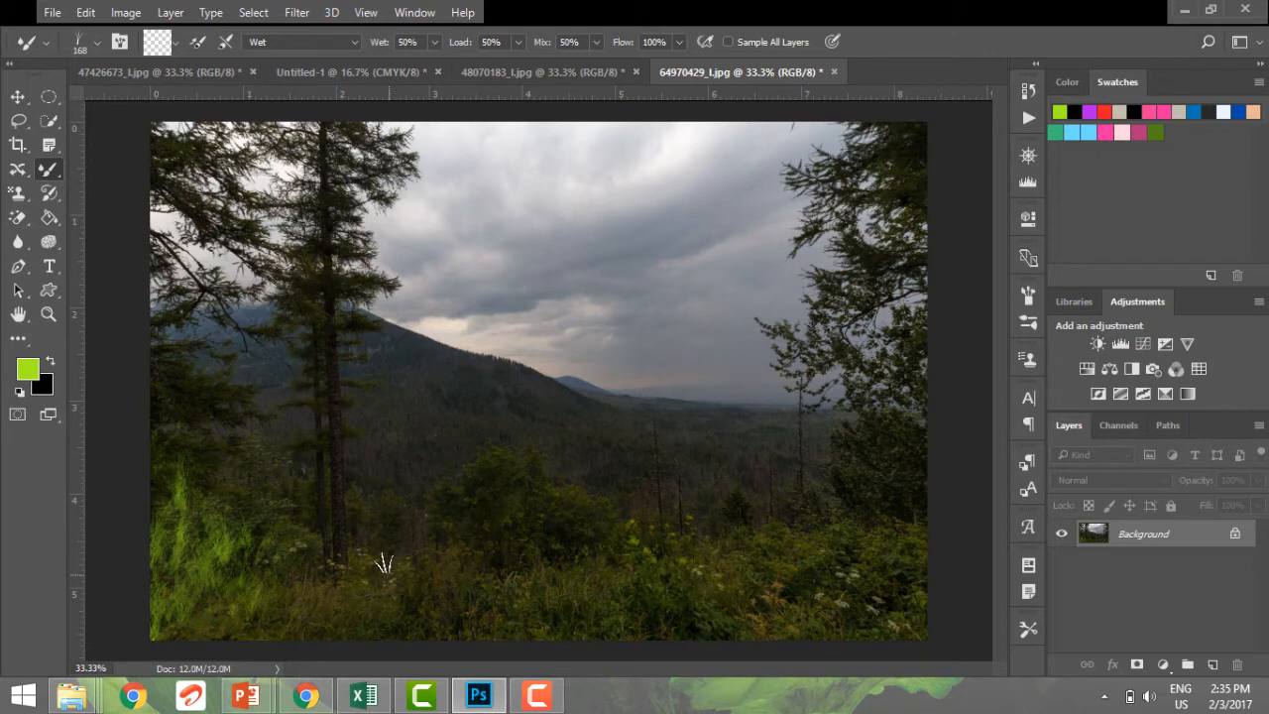
pyautogui.moveTo(294, 547)
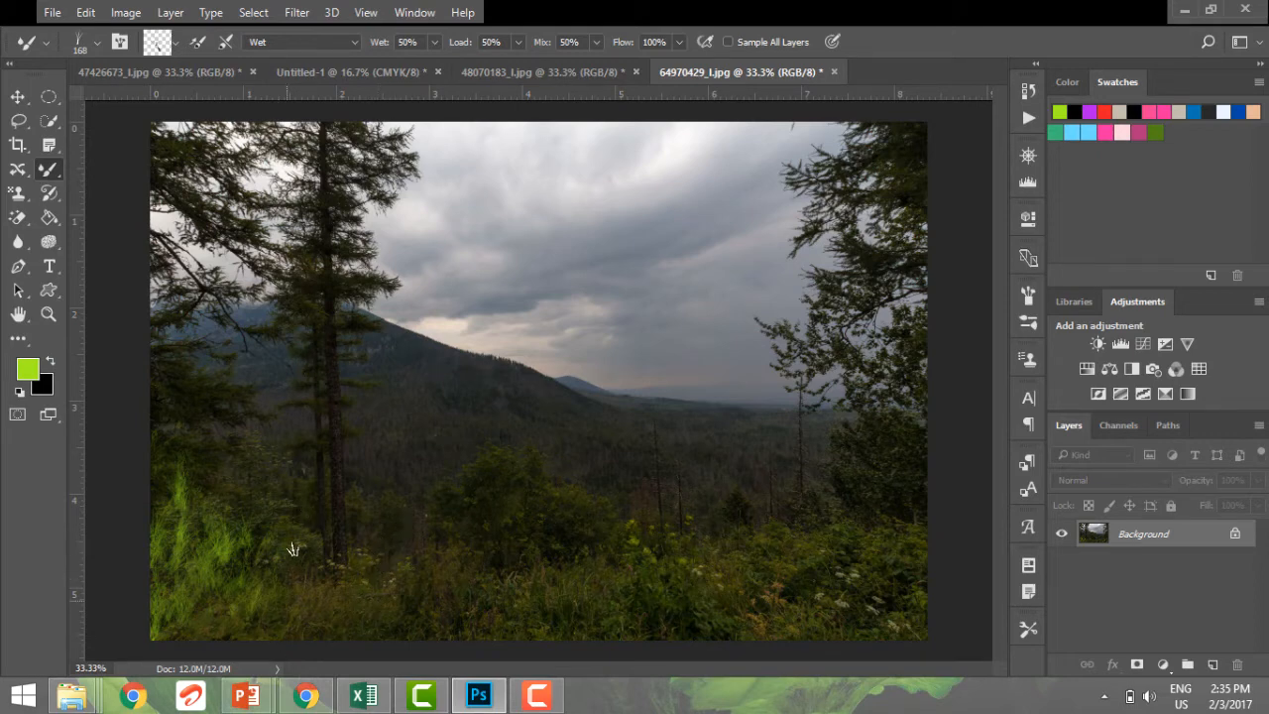
pyautogui.moveTo(168, 436)
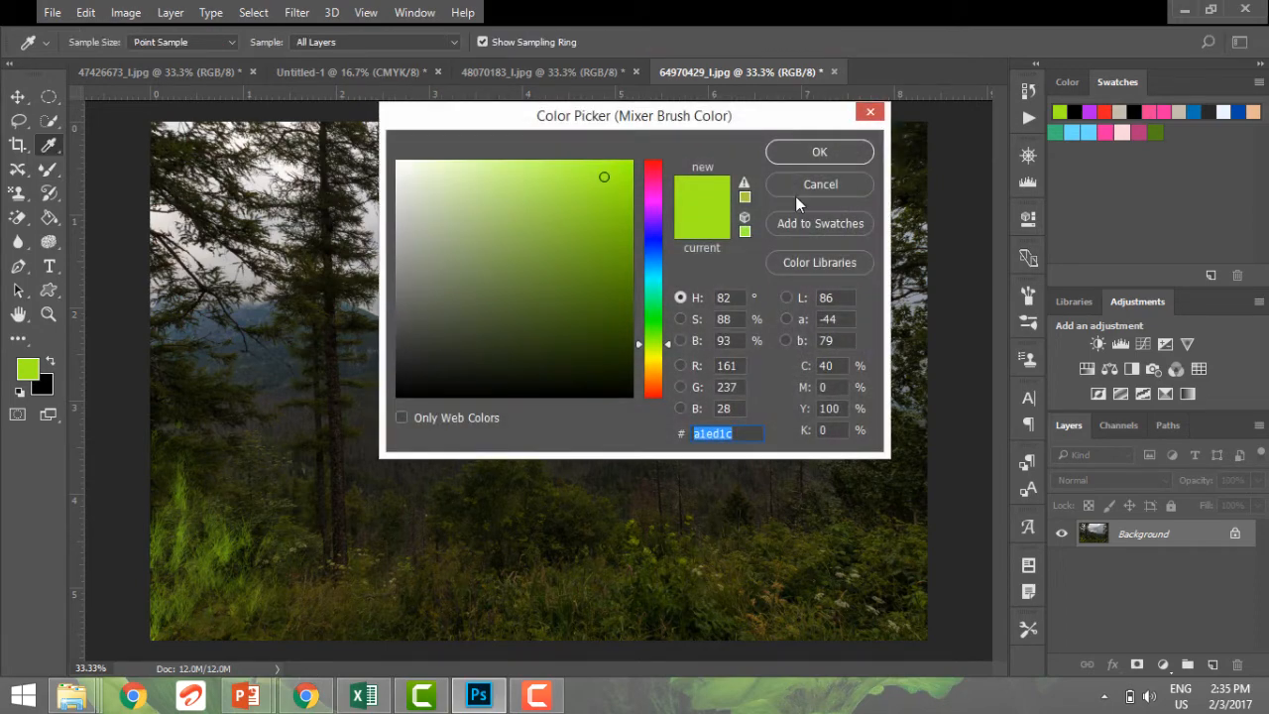
# Confirm the green colour and paint grass strokes along the bottom centre
pyautogui.click(819, 151)
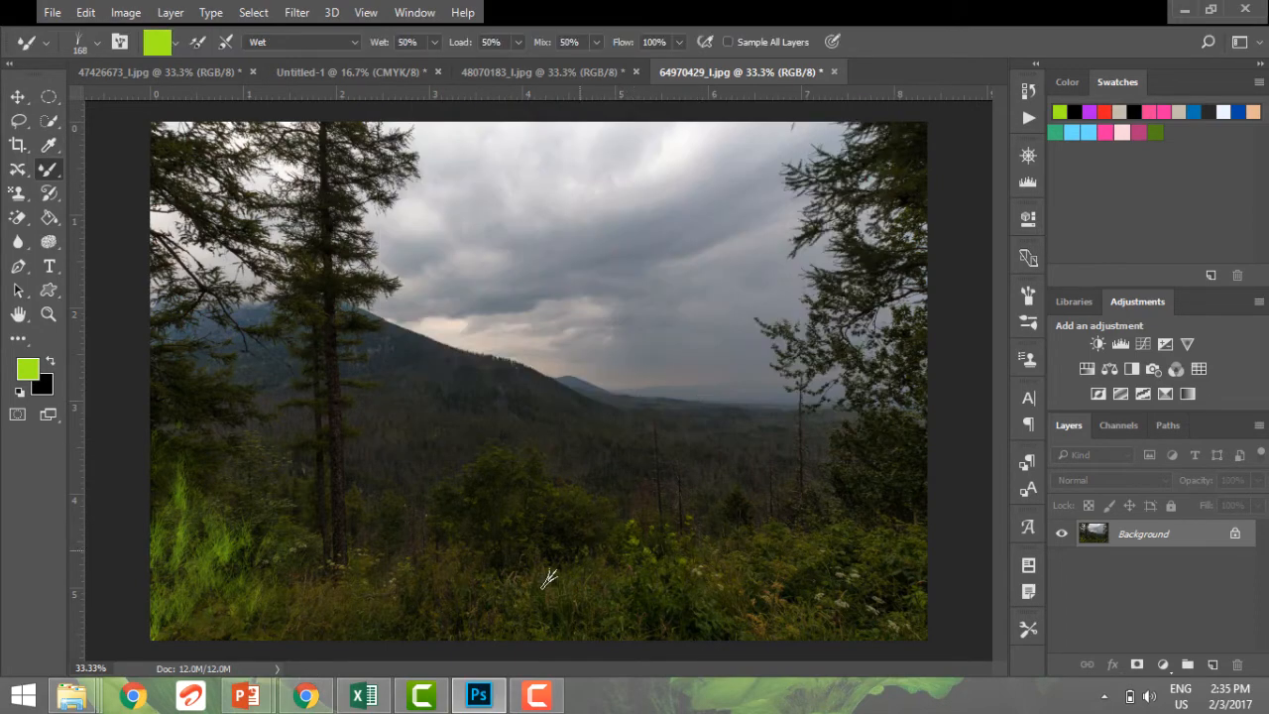
pyautogui.moveTo(551, 579); pyautogui.dragTo(456, 578)
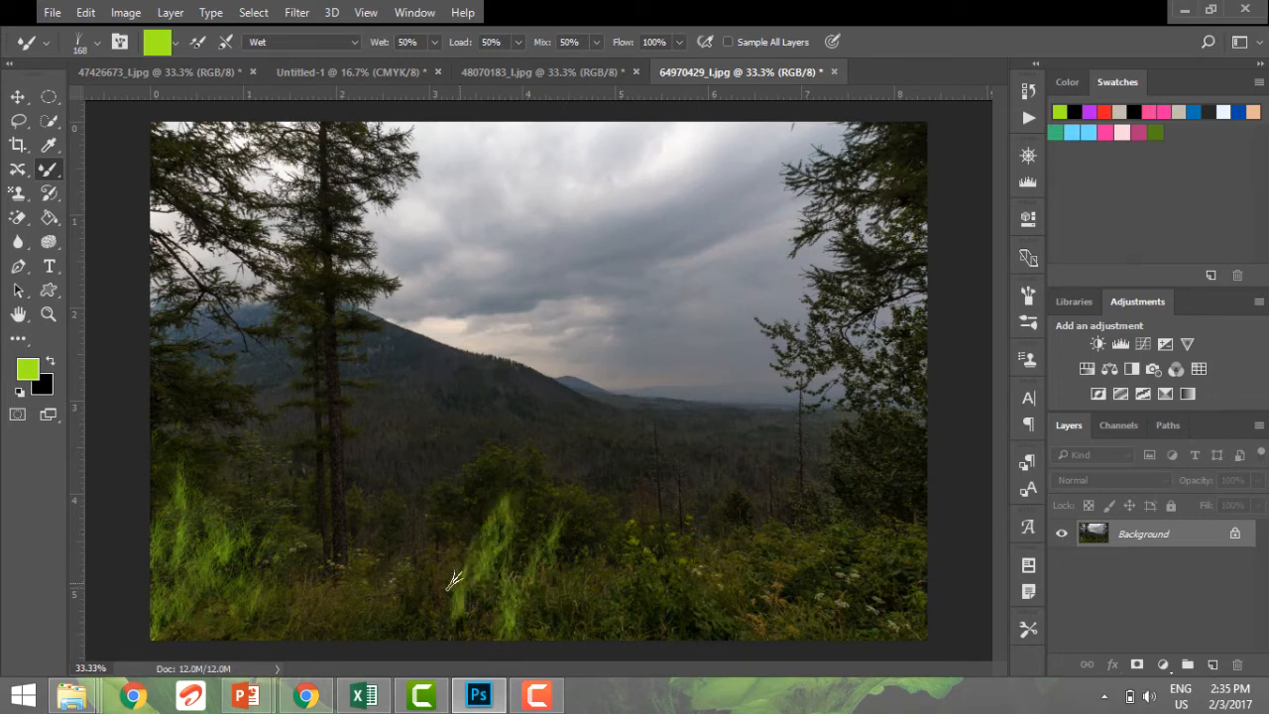
pyautogui.moveTo(452, 585); pyautogui.dragTo(539, 619)
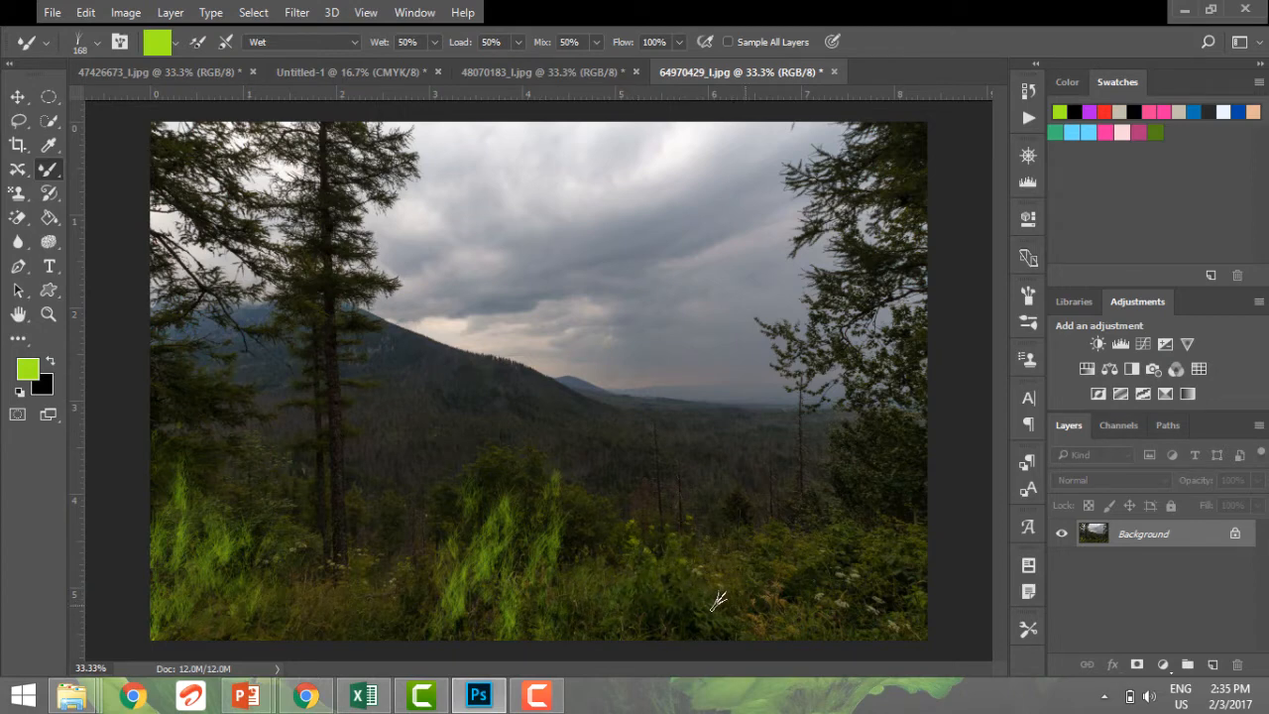
pyautogui.moveTo(575, 454)
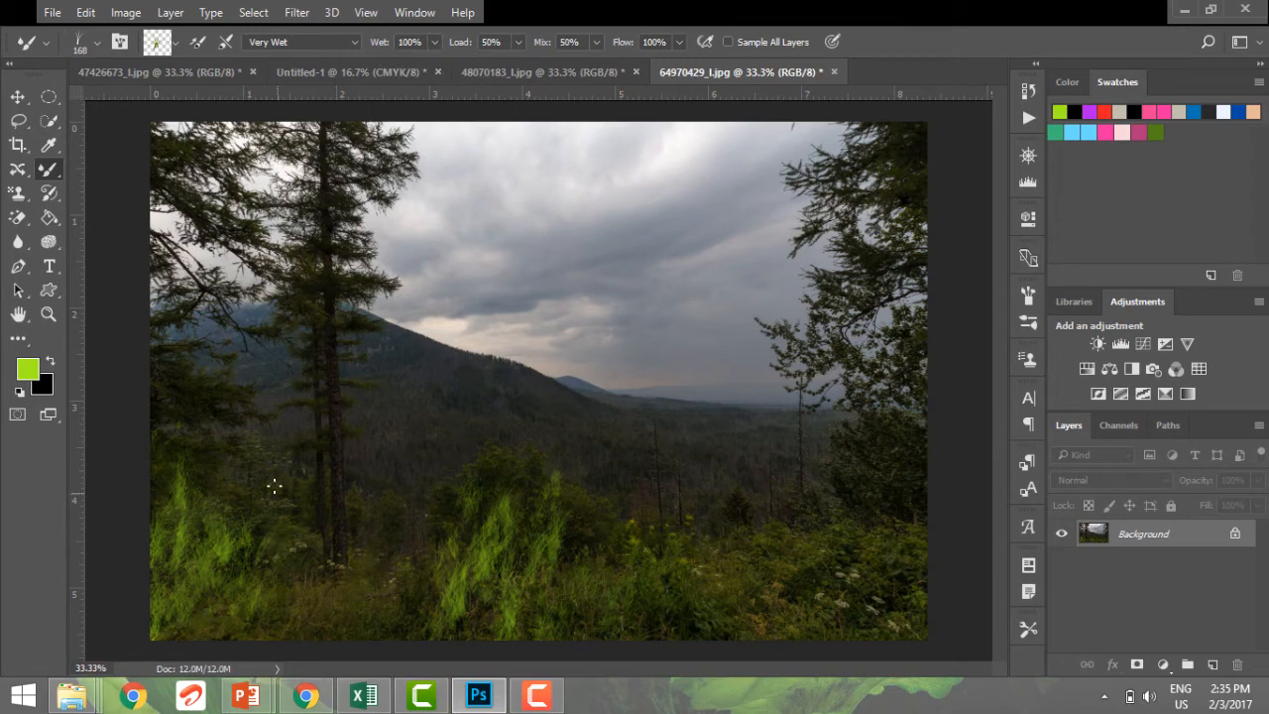
# Paint a tall green grass stroke in the lower middle, then switch to the 48070183 photo
pyautogui.click(28, 369)
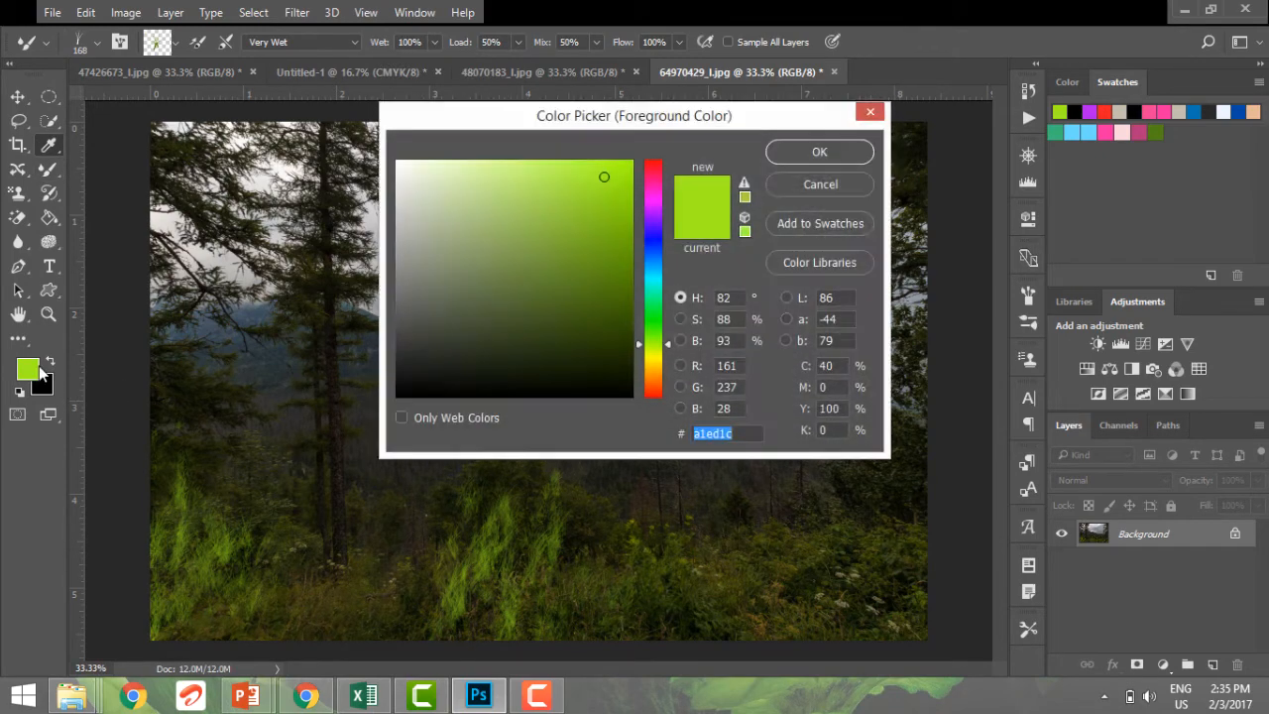
pyautogui.click(819, 150)
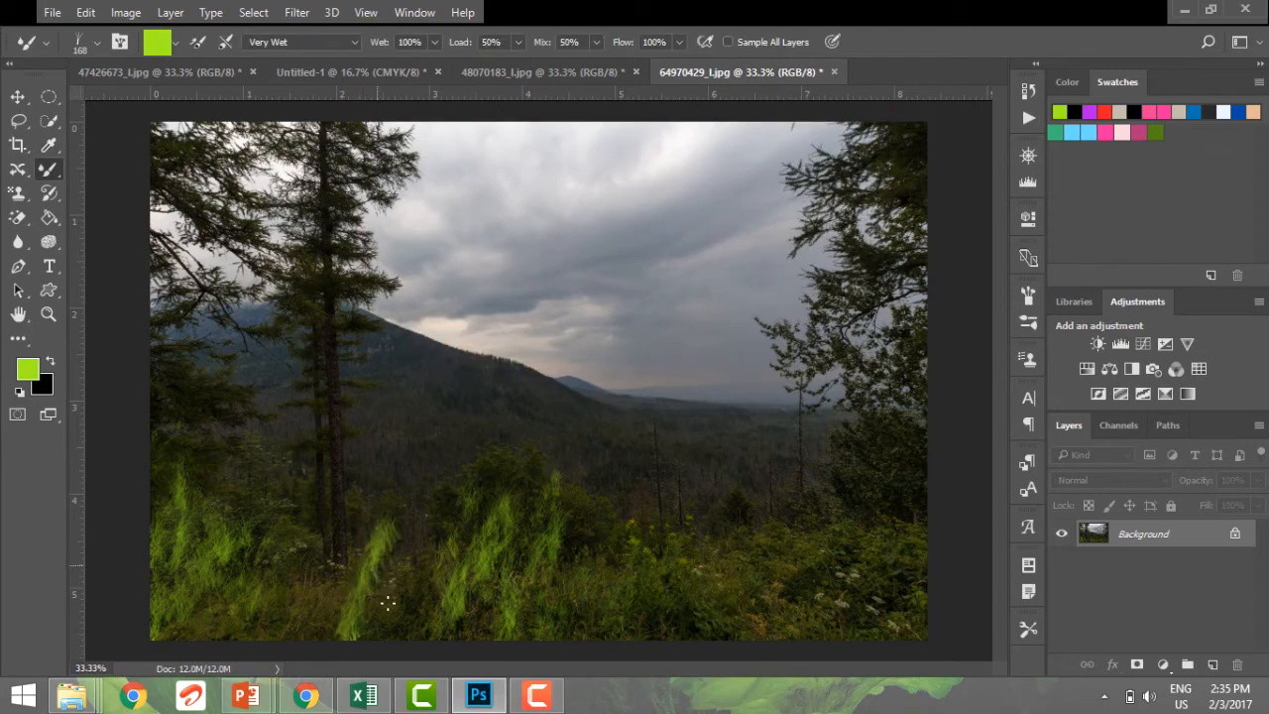
pyautogui.moveTo(387, 603); pyautogui.dragTo(325, 579)
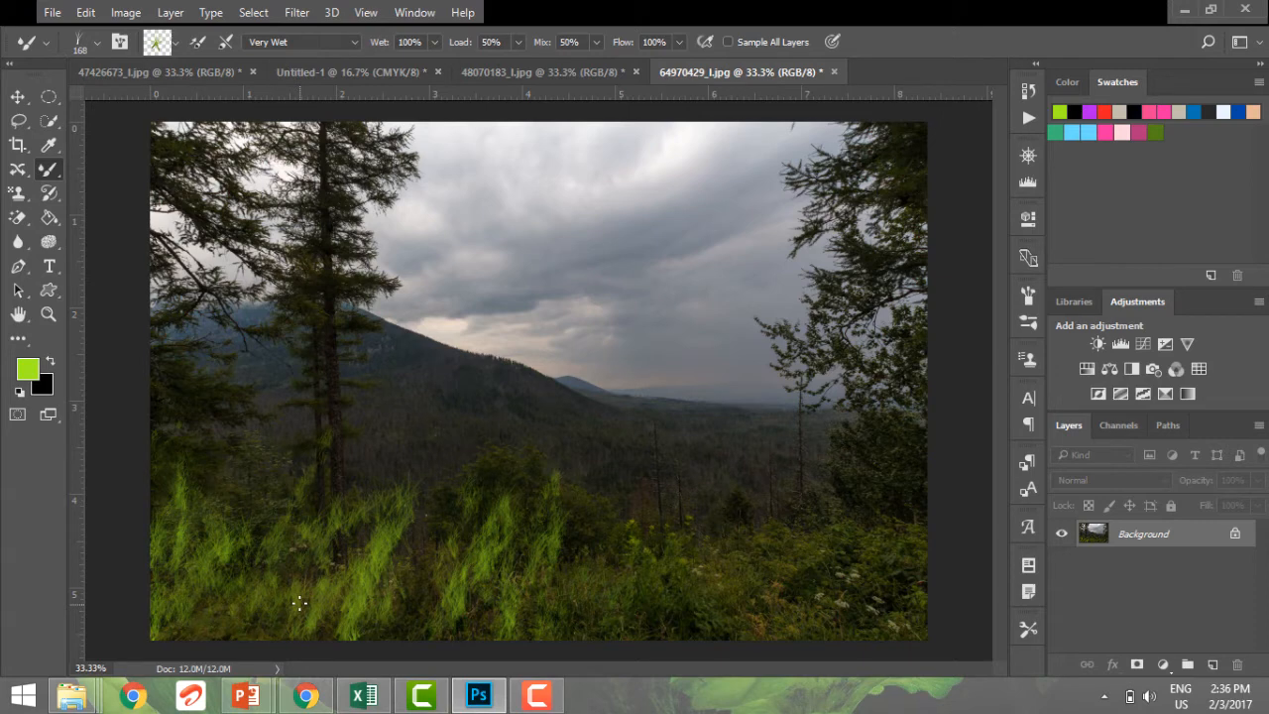
pyautogui.click(347, 72)
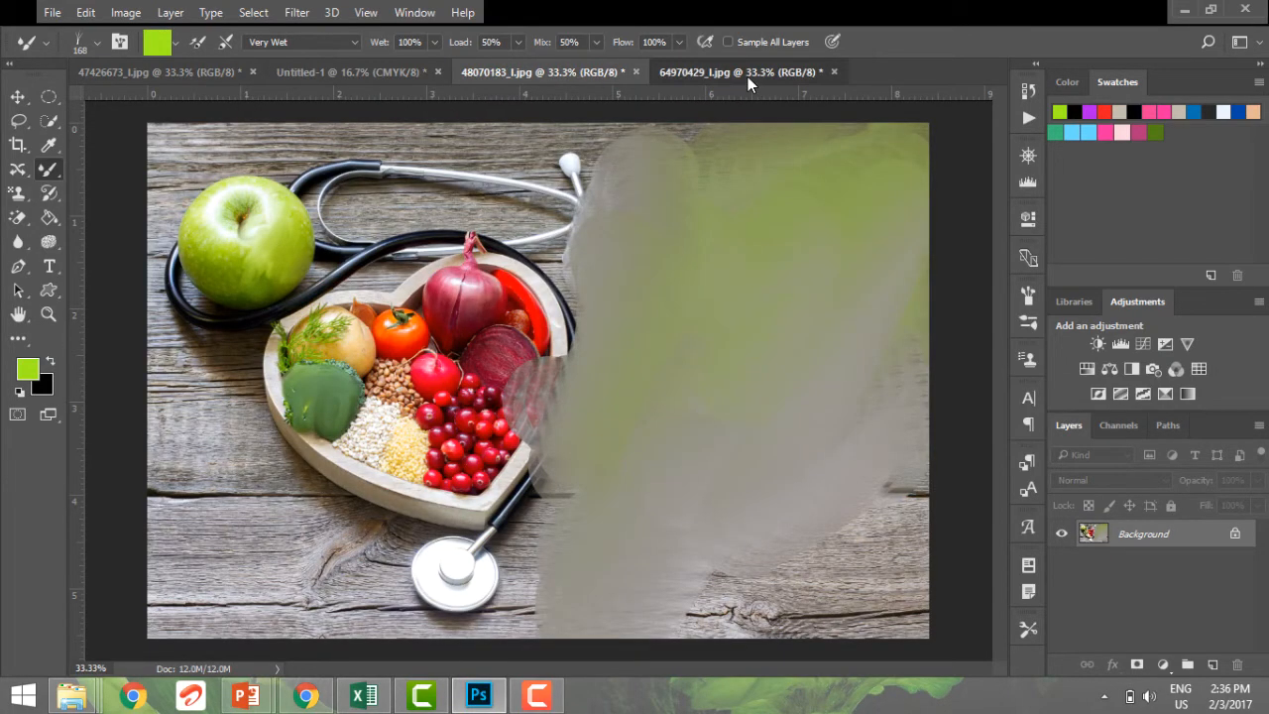
# Create a new blank white 210 × 297 mm CMYK document at 300 ppi
pyautogui.click(738, 71)
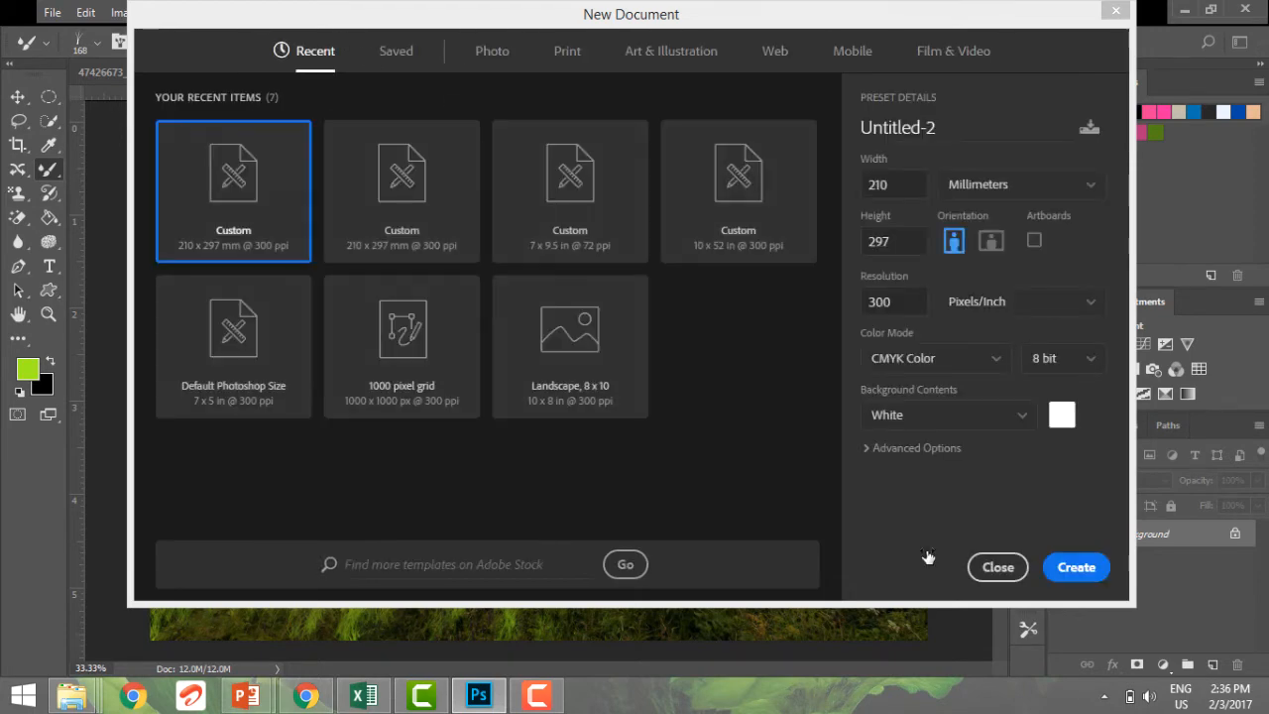
pyautogui.click(1075, 567)
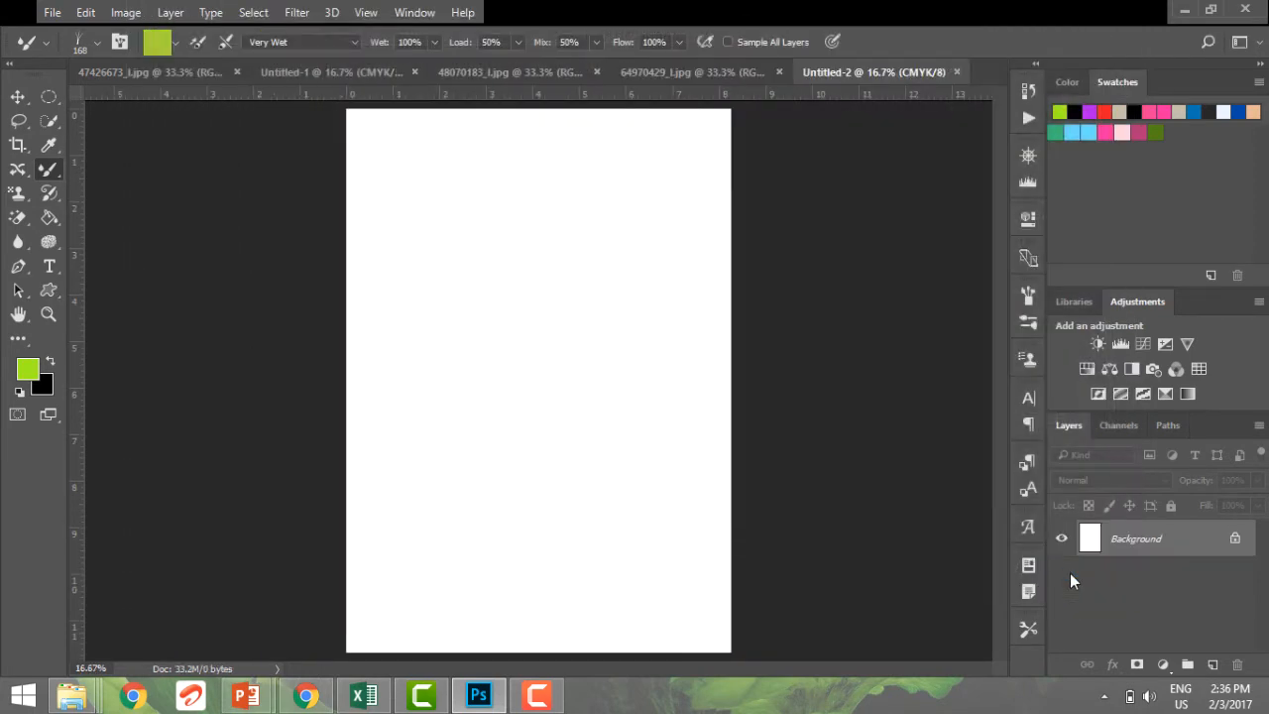
# Leave a faint green streak, switch to a hard round tip, and start choosing pink
pyautogui.moveTo(559, 274); pyautogui.dragTo(551, 366)
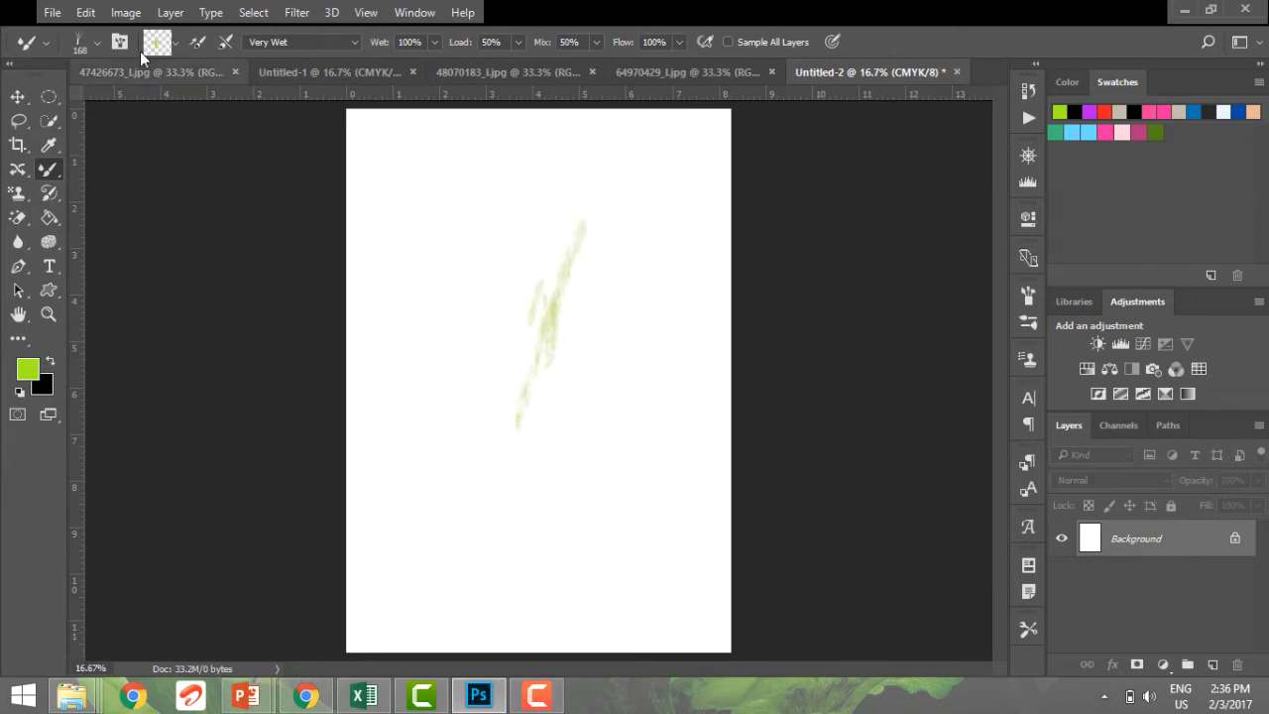
pyautogui.click(119, 41)
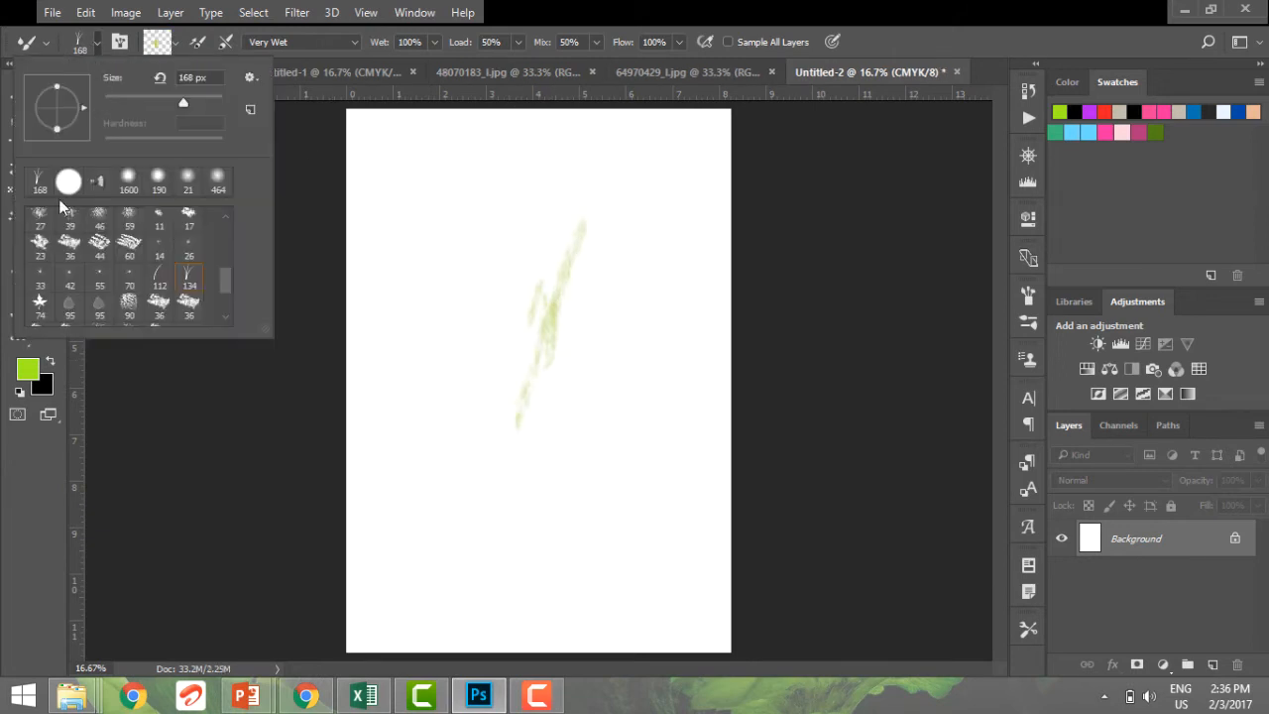
pyautogui.click(67, 222)
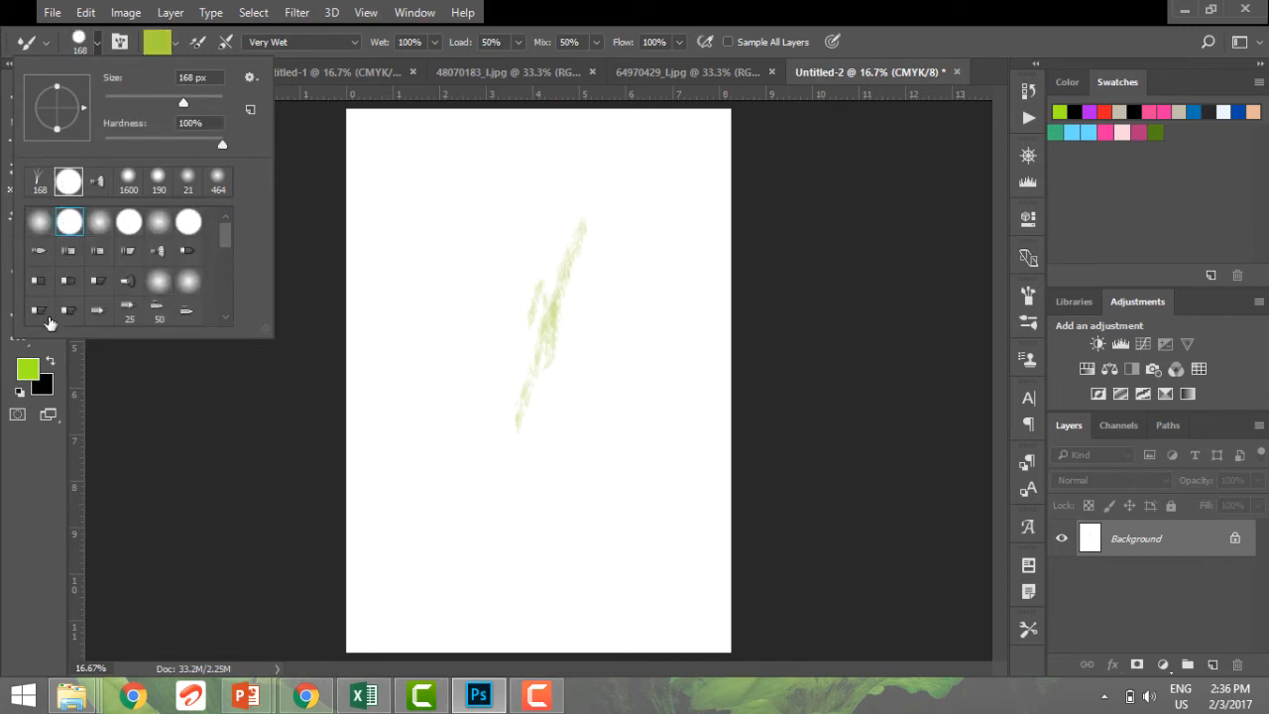
pyautogui.click(28, 369)
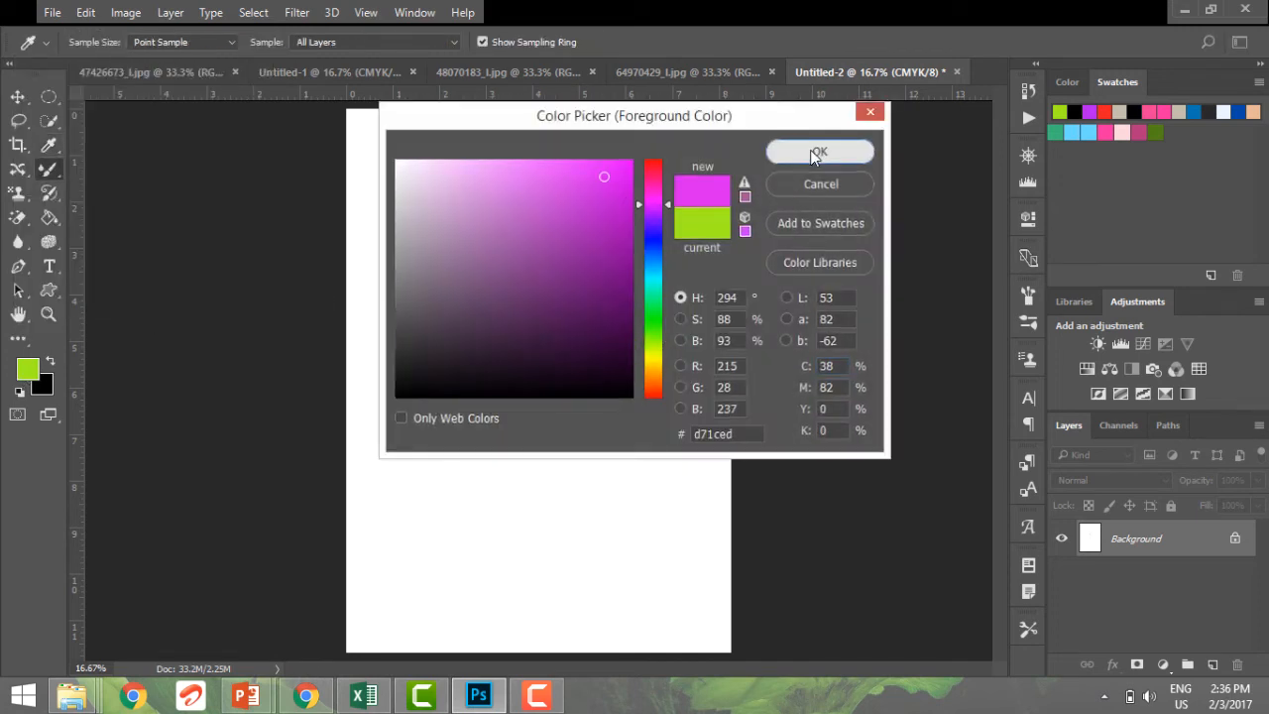
# Paint pink strokes across the page's top left with the round brush
pyautogui.click(819, 151)
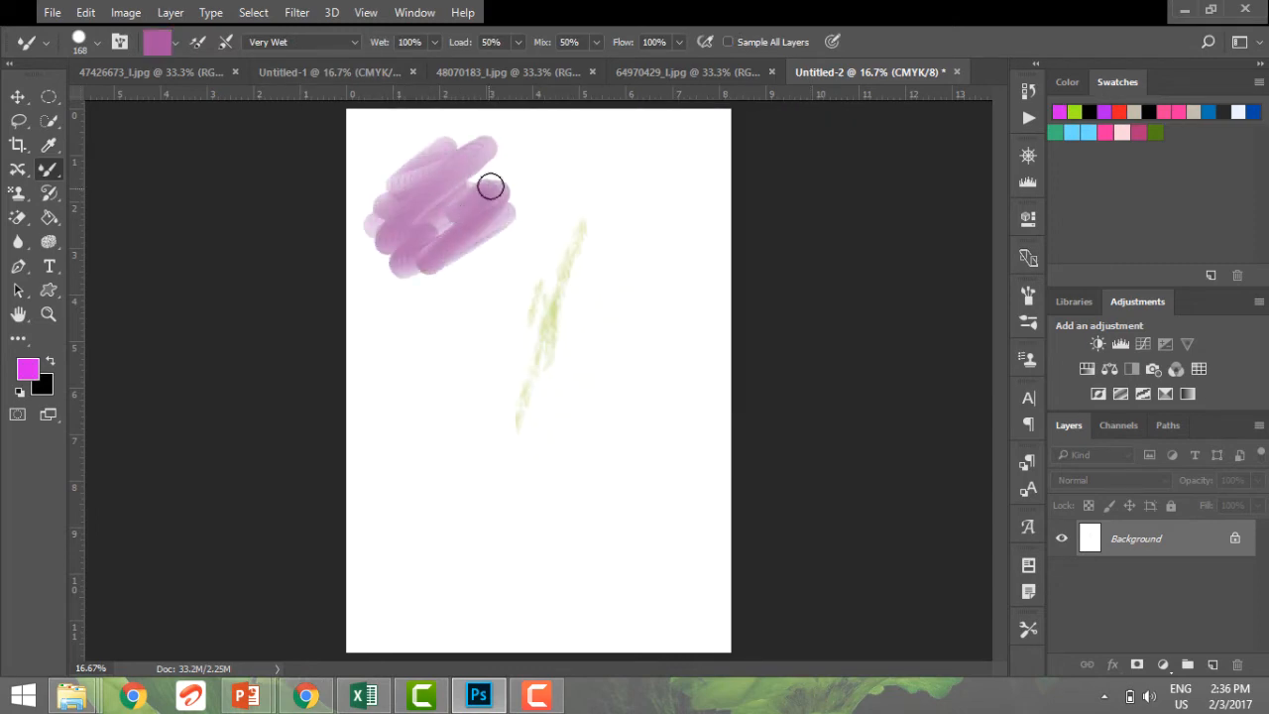
pyautogui.moveTo(492, 186); pyautogui.dragTo(421, 178)
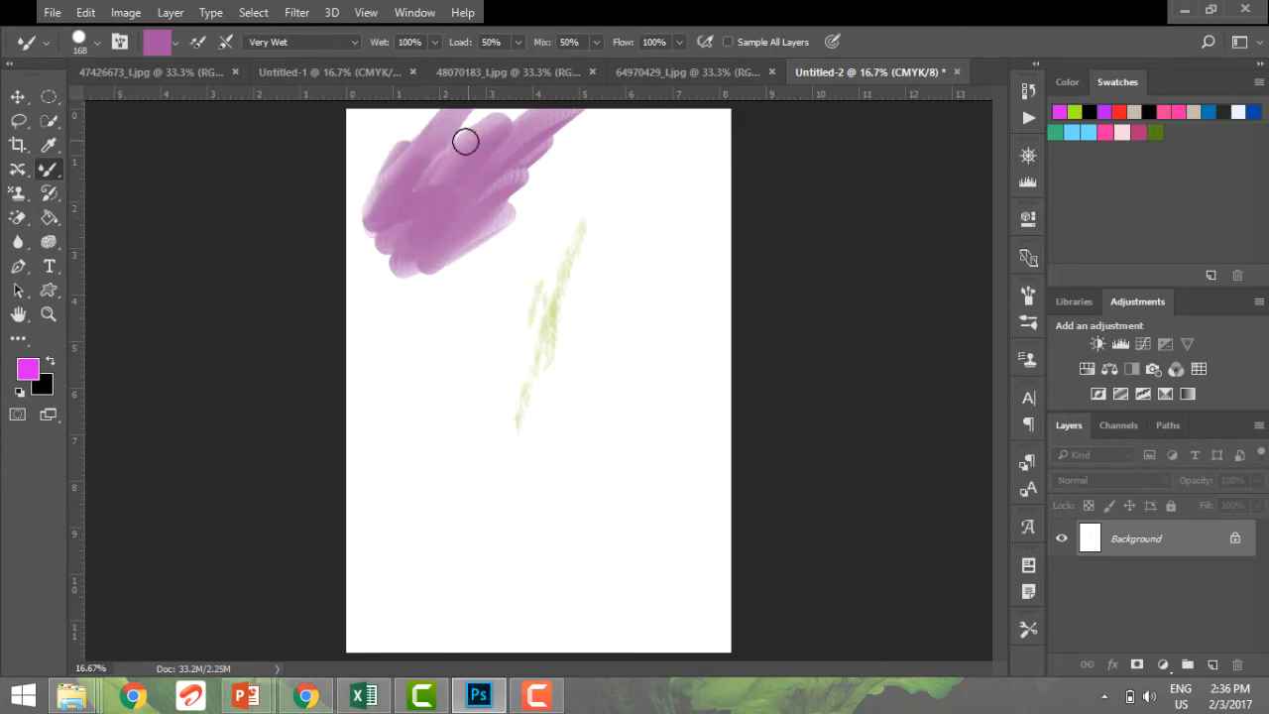
pyautogui.moveTo(465, 141); pyautogui.dragTo(579, 151)
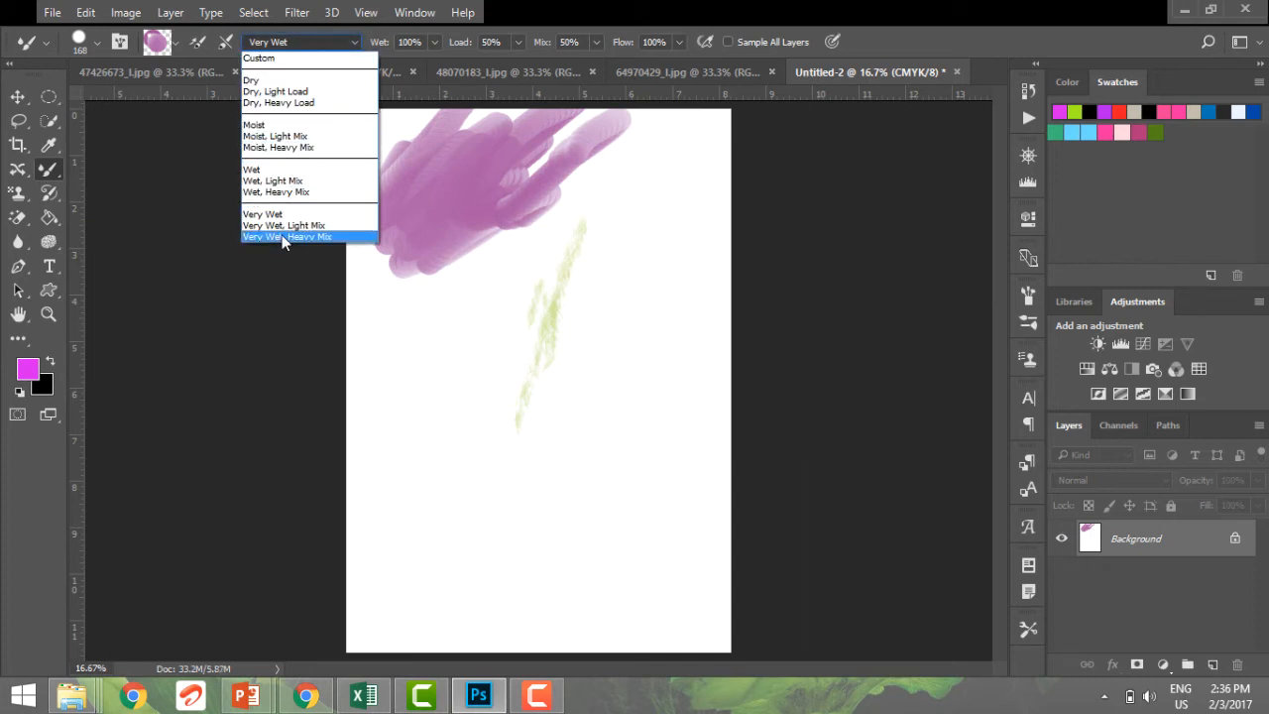
# Smear a pink stroke down the left side with Very Wet, Heavy Mix
pyautogui.click(285, 236)
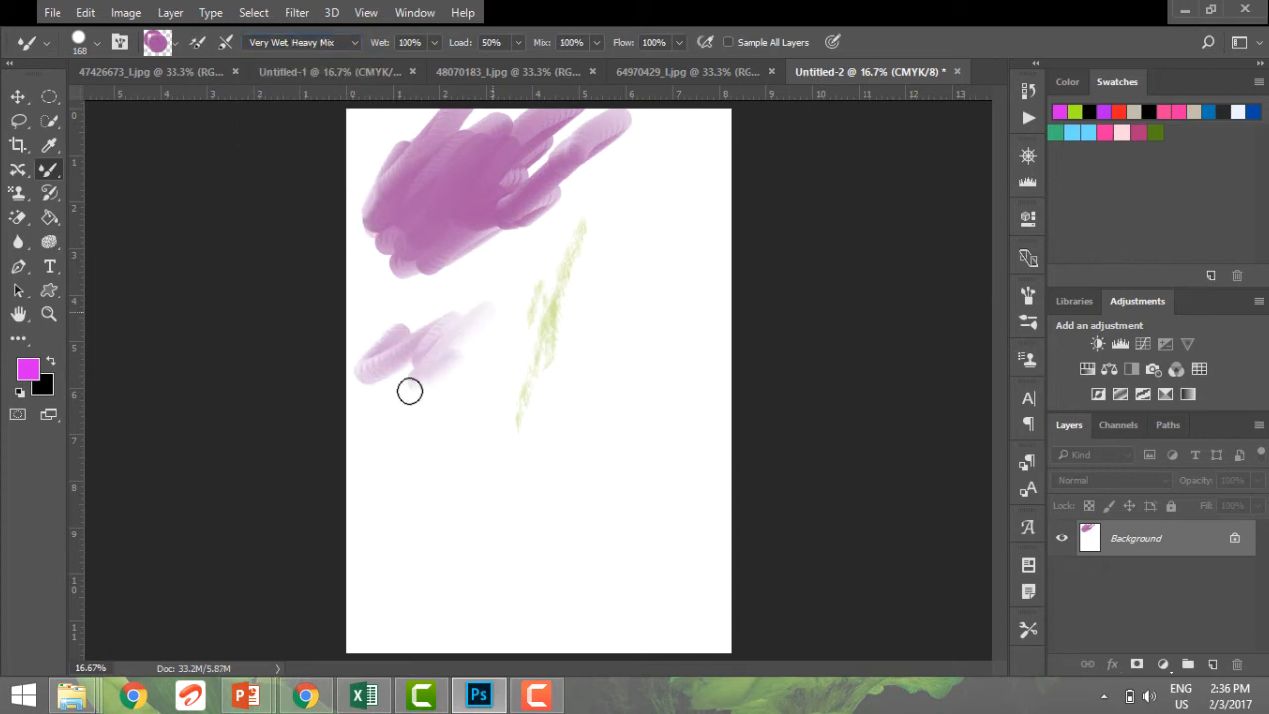
pyautogui.moveTo(408, 389); pyautogui.dragTo(381, 127)
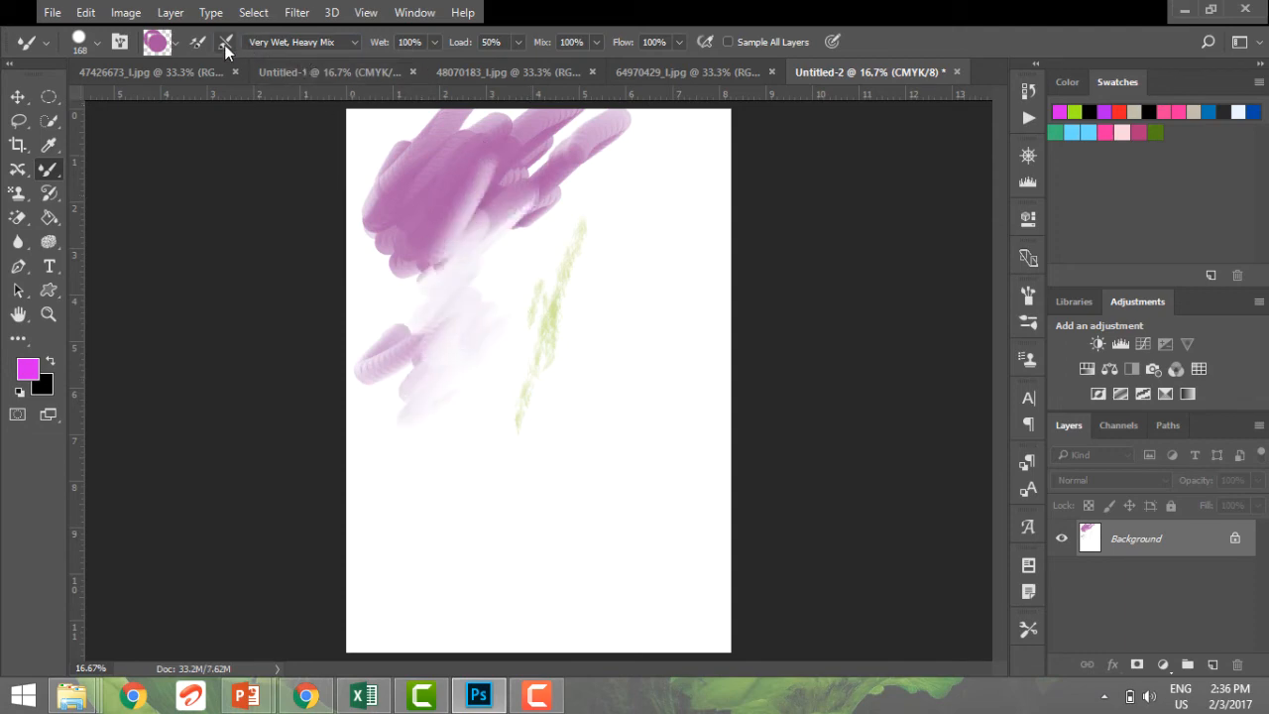
pyautogui.click(154, 41)
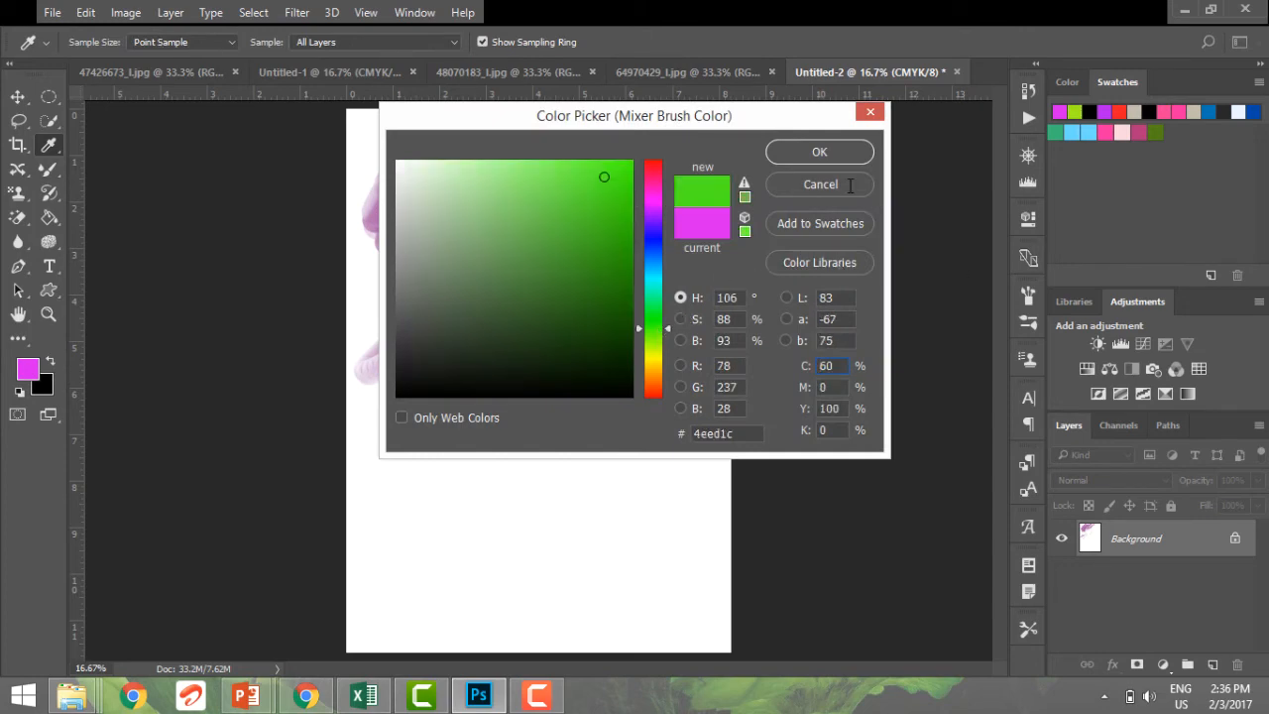
# Smear green paint through the pink strokes, then clean the brush of paint
pyautogui.click(819, 151)
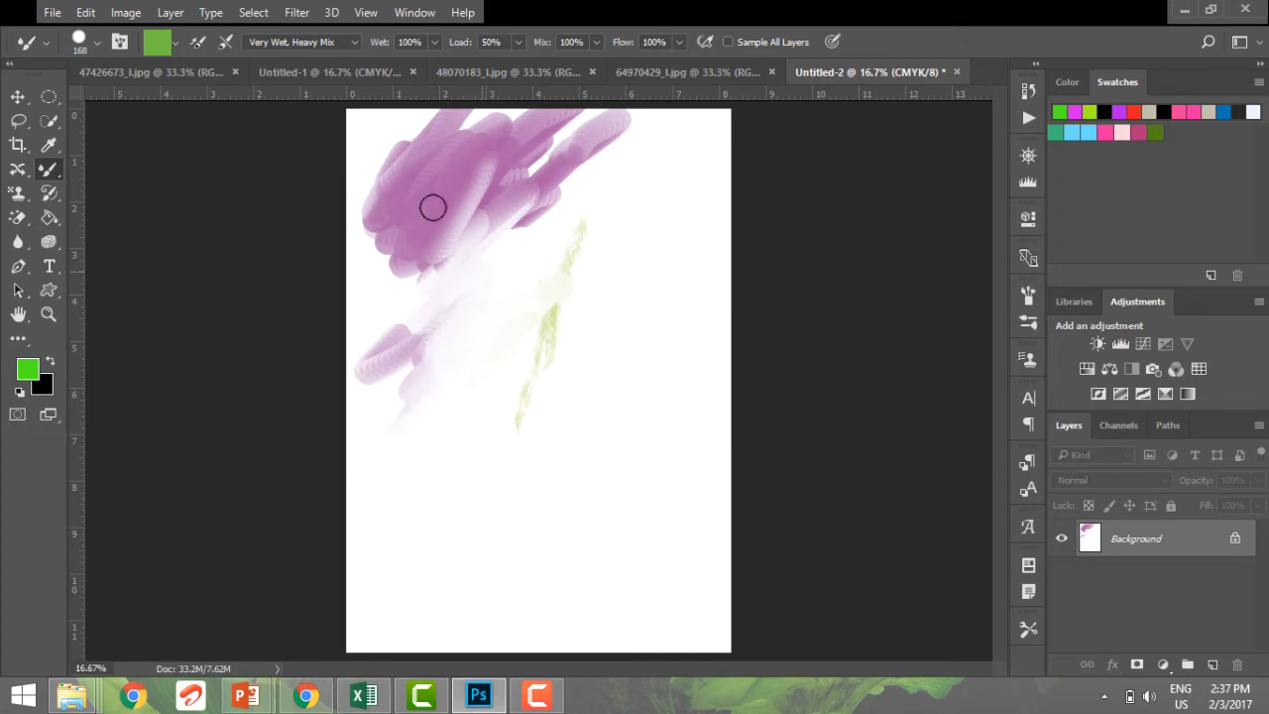
pyautogui.moveTo(432, 208); pyautogui.dragTo(460, 187)
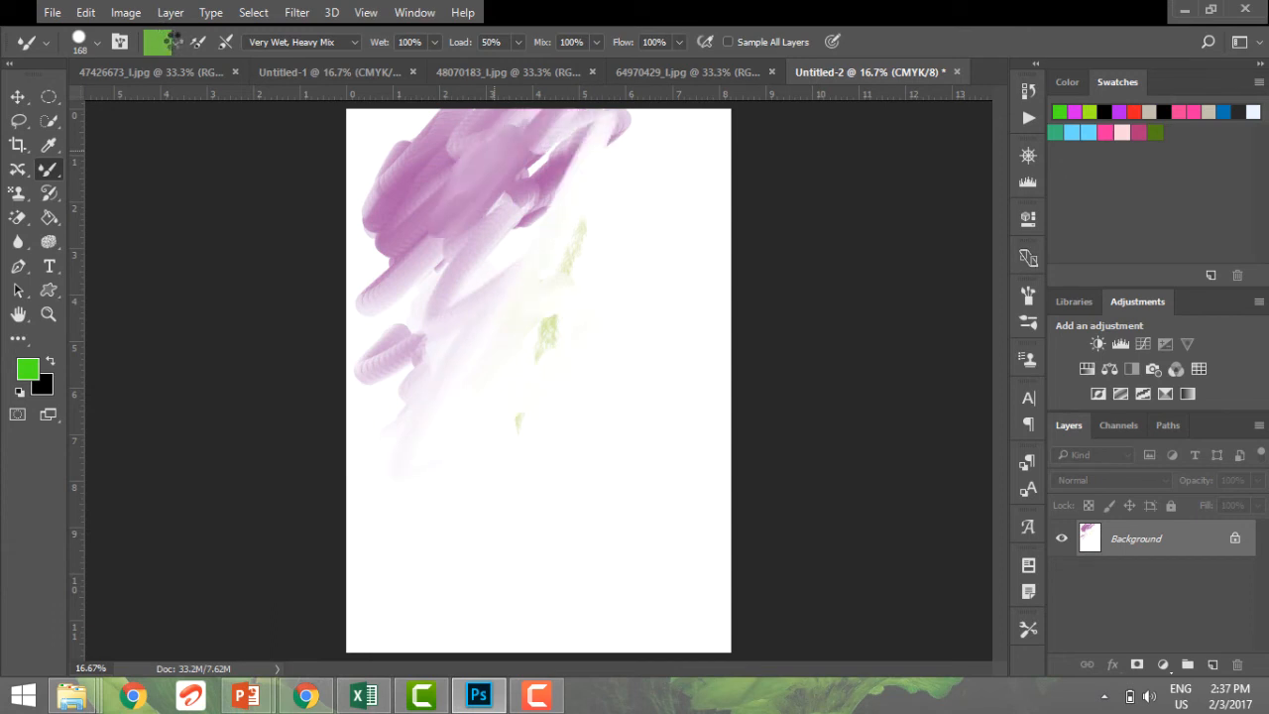
pyautogui.click(158, 42)
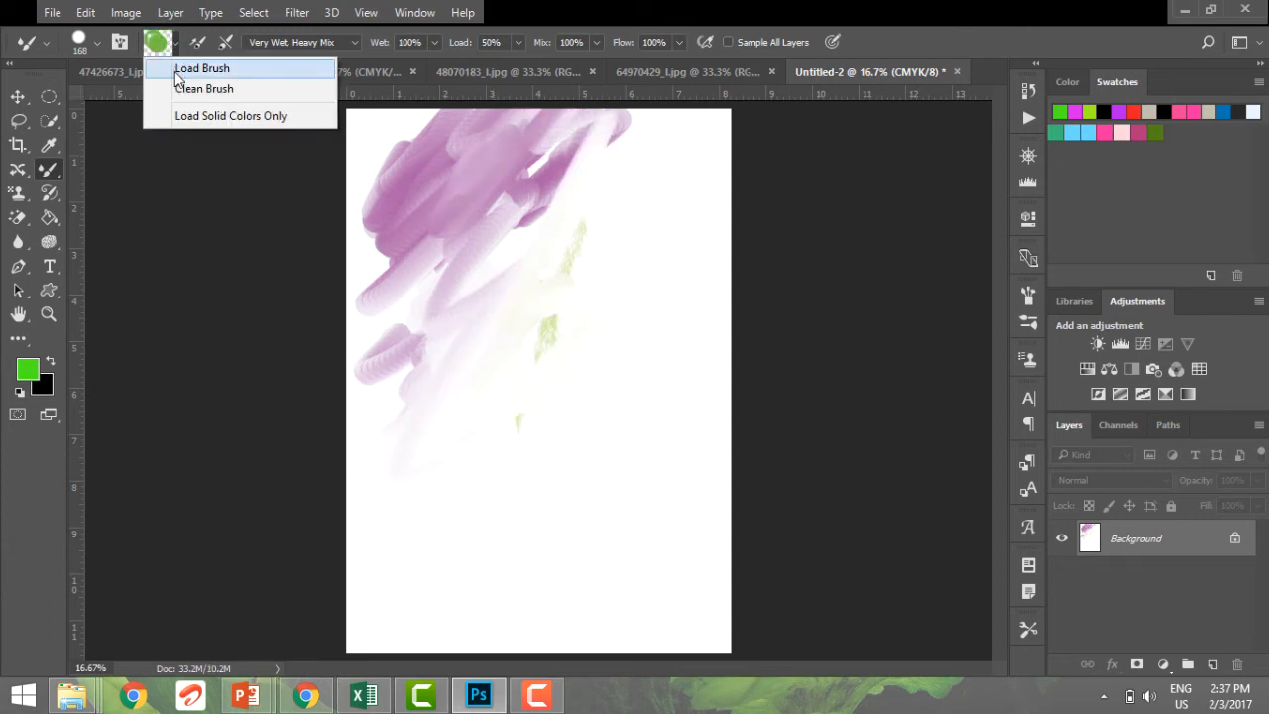
pyautogui.click(205, 87)
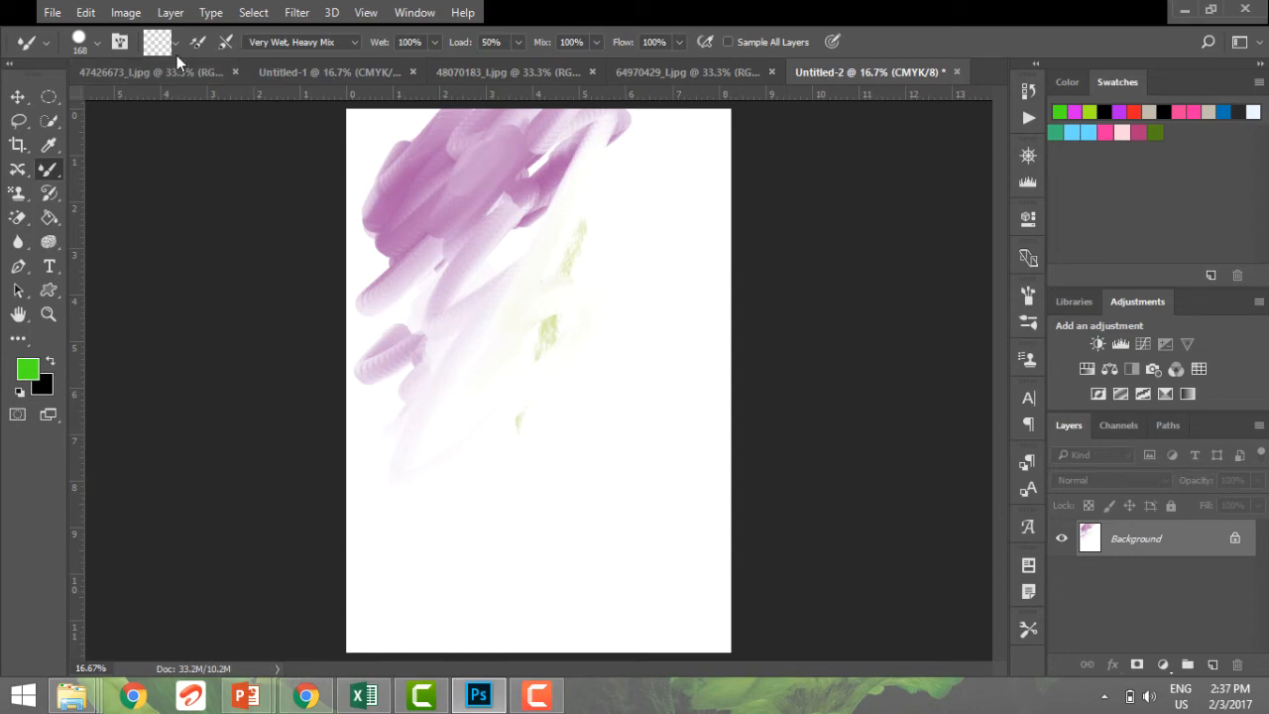
pyautogui.click(157, 41)
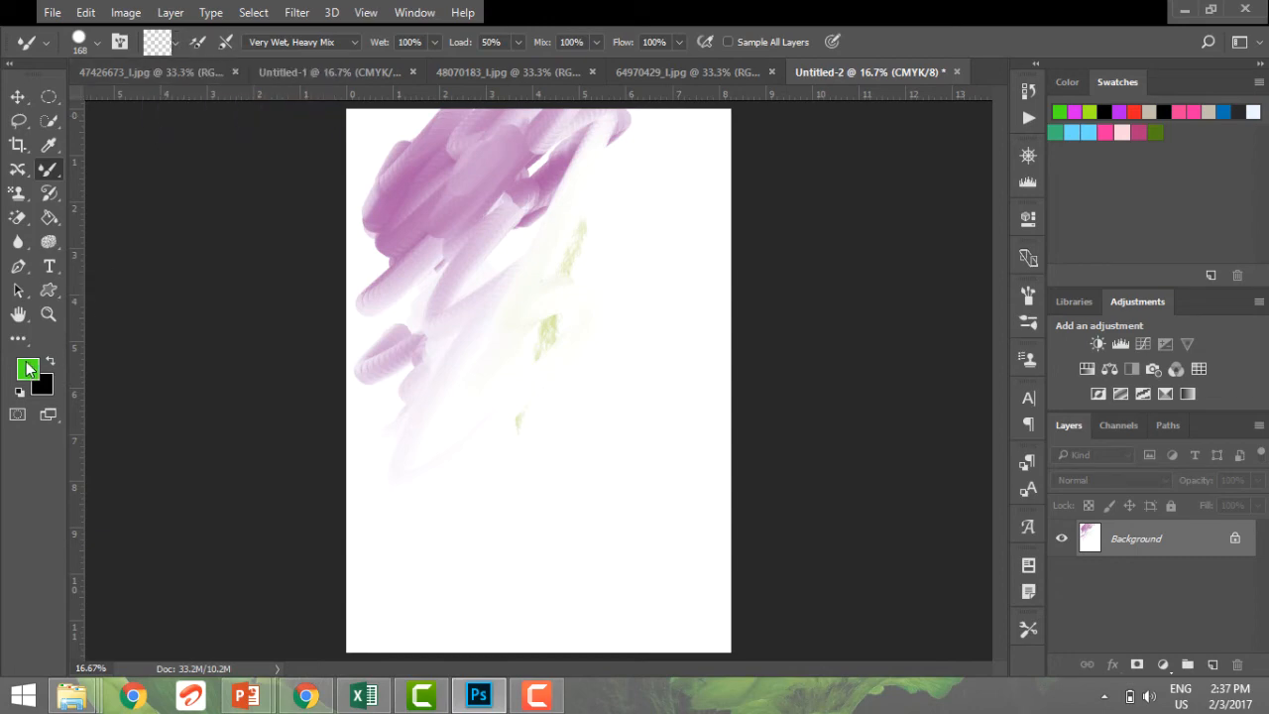
# Set blue as the paint colour and choose the Dry, Heavy Load preset
pyautogui.click(28, 368)
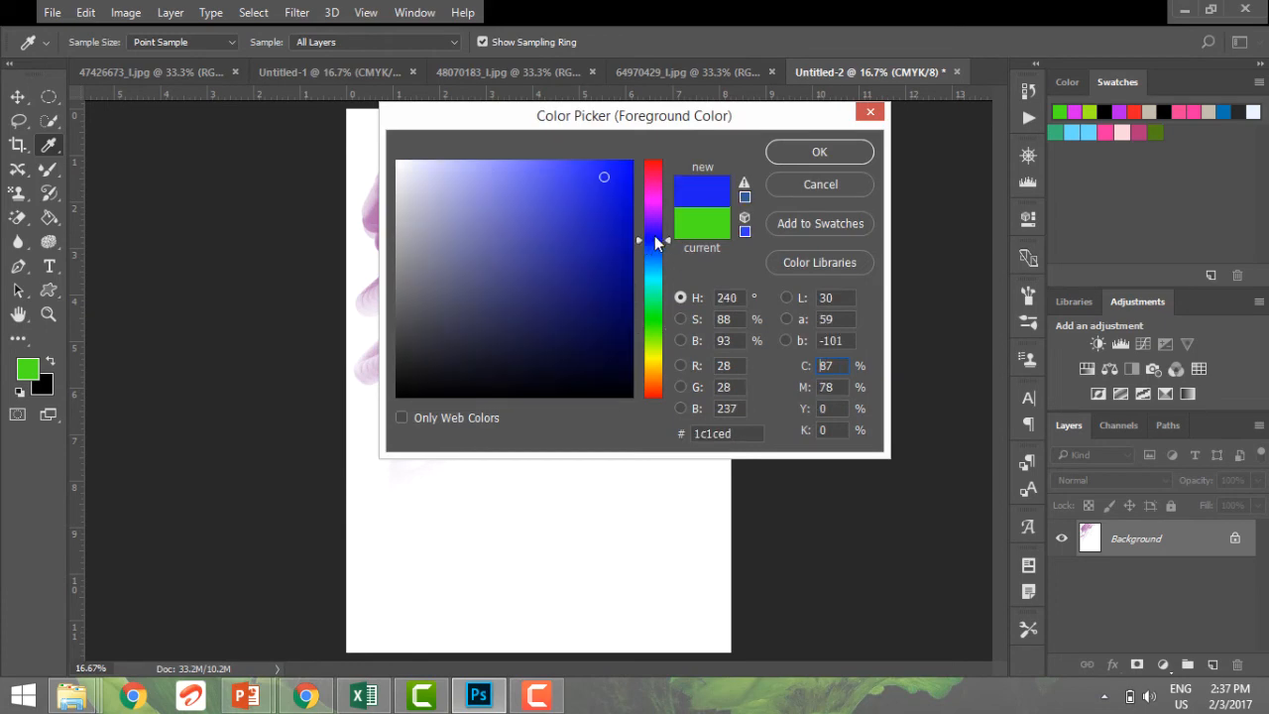
pyautogui.click(819, 151)
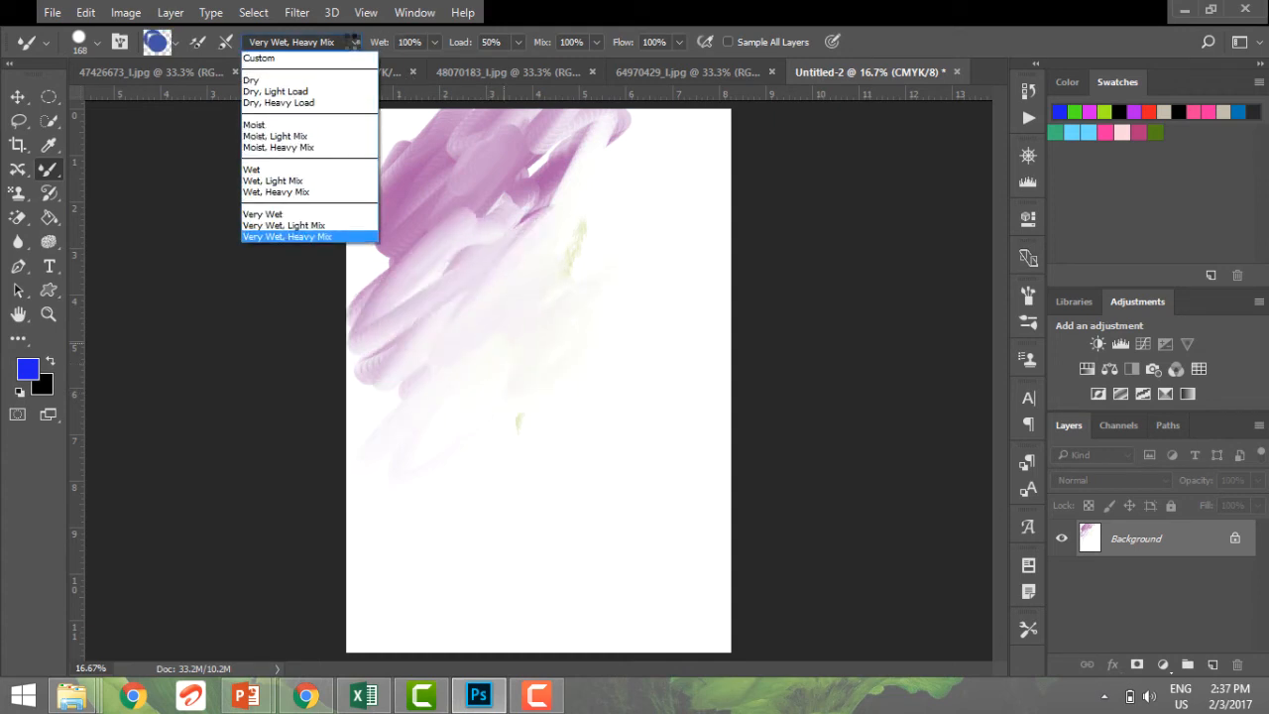
pyautogui.moveTo(290, 171)
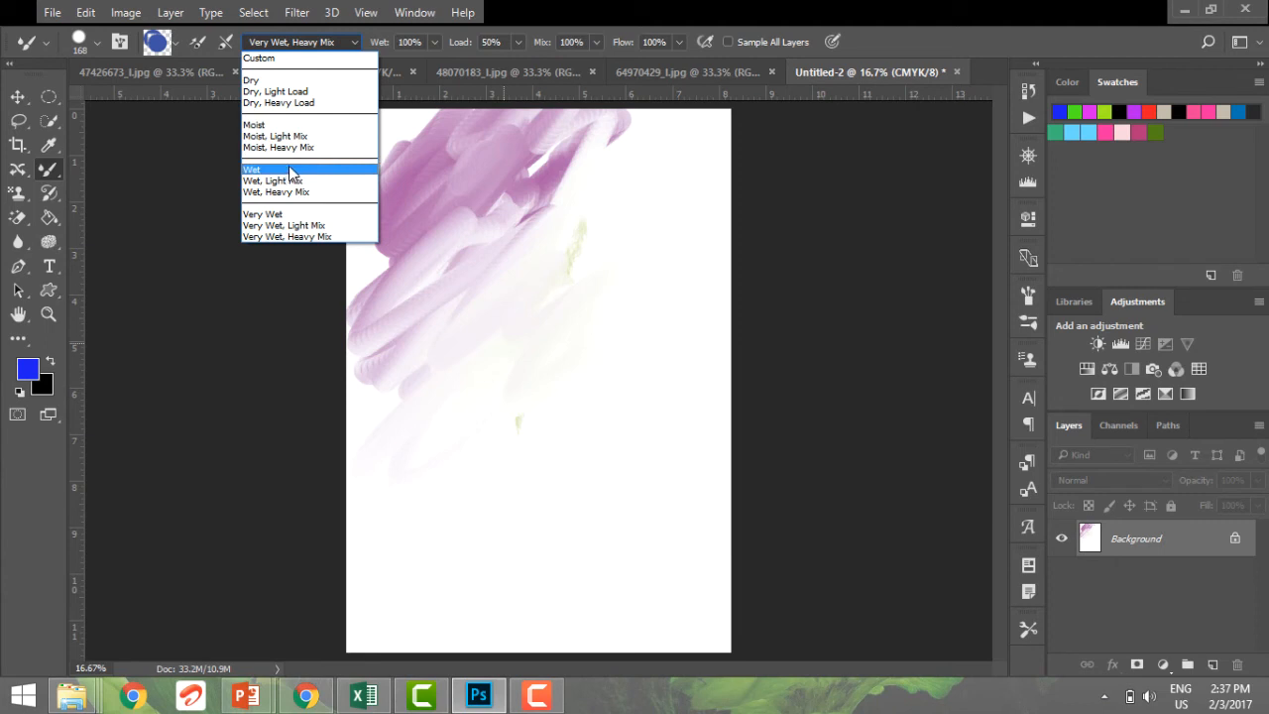
pyautogui.click(278, 103)
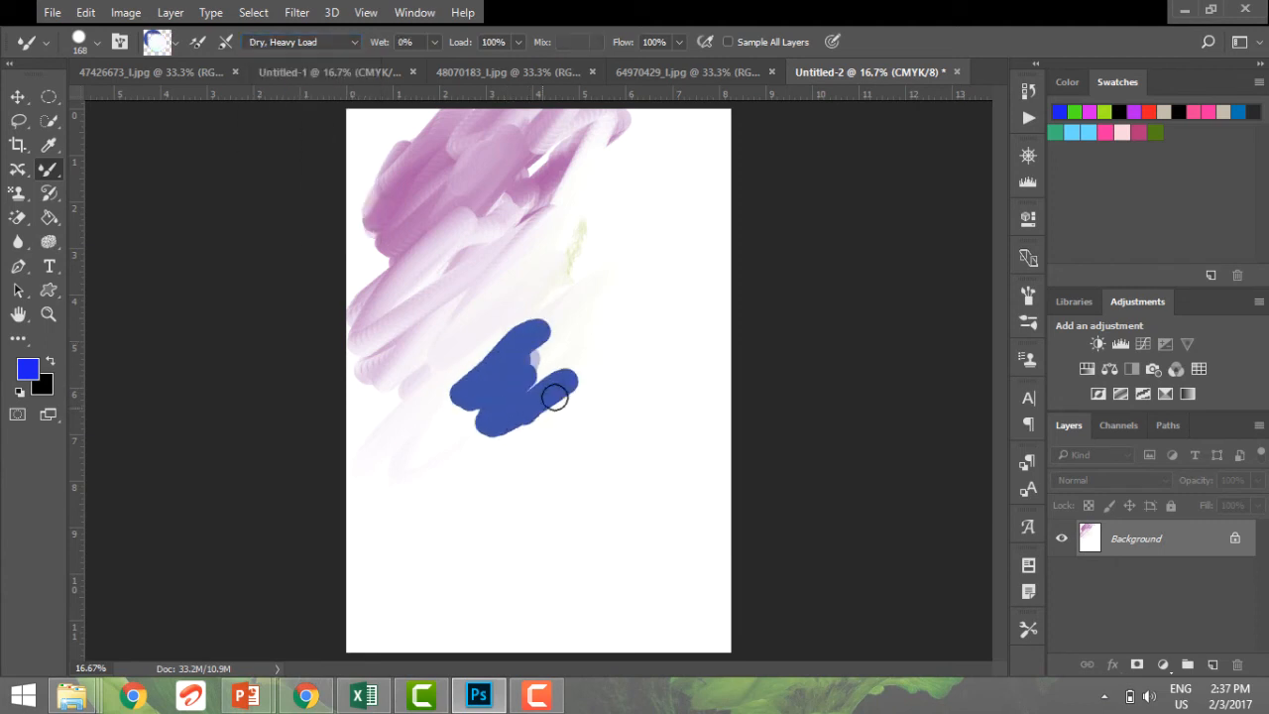
# Paint a large solid blue diagonal shape across the page middle over the faded pink
pyautogui.moveTo(539, 396); pyautogui.dragTo(630, 269)
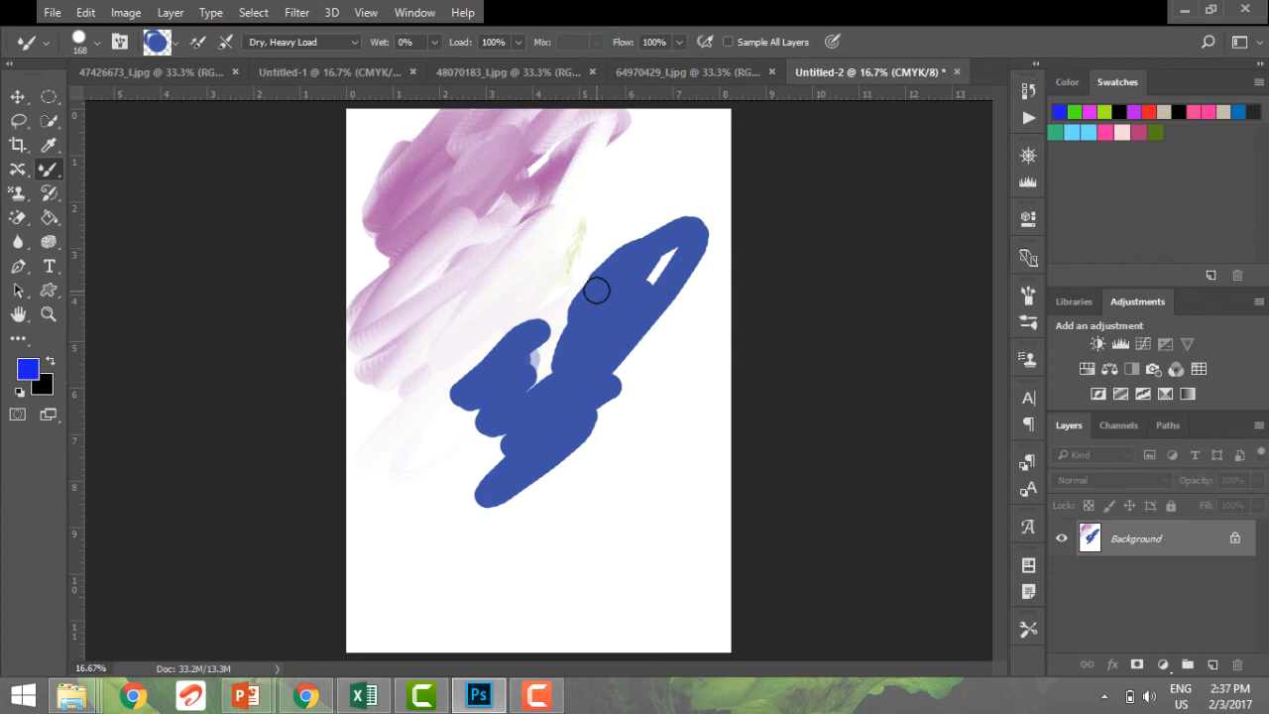
pyautogui.moveTo(539, 678)
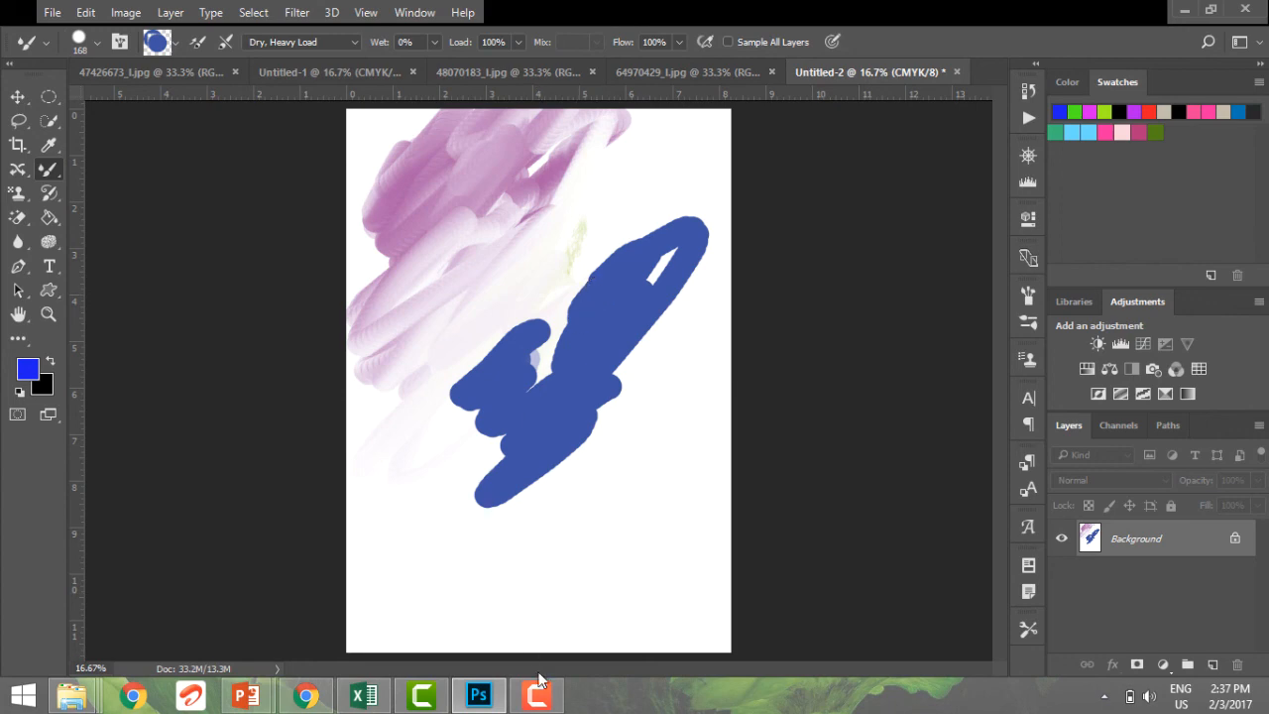